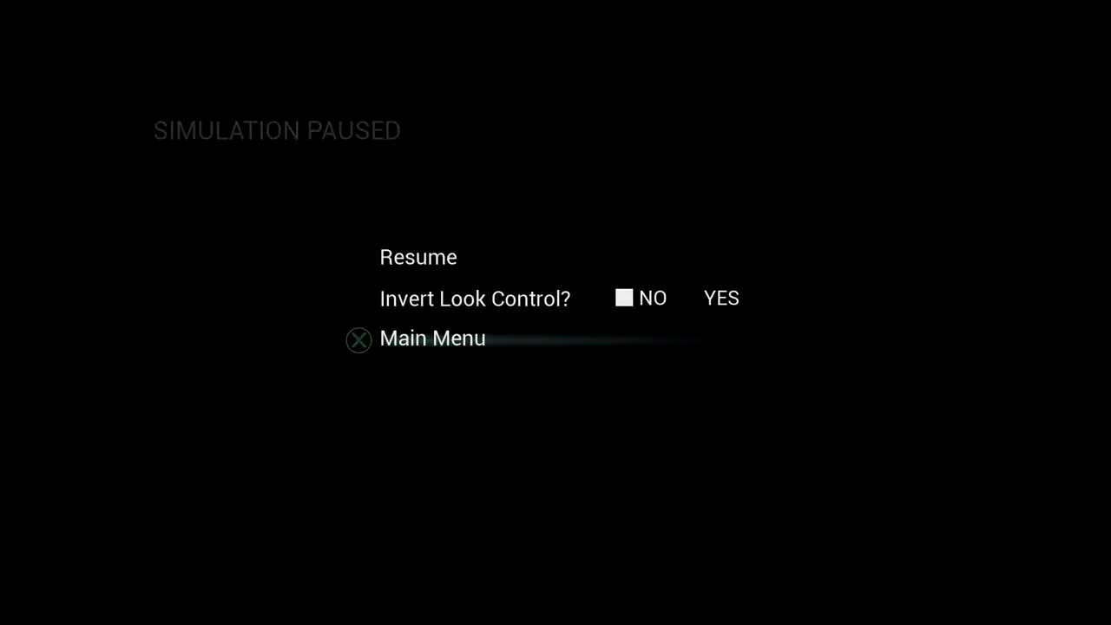
# Activate the memory access terminal and answer its feeling question with Great
pyautogui.click(433, 337)
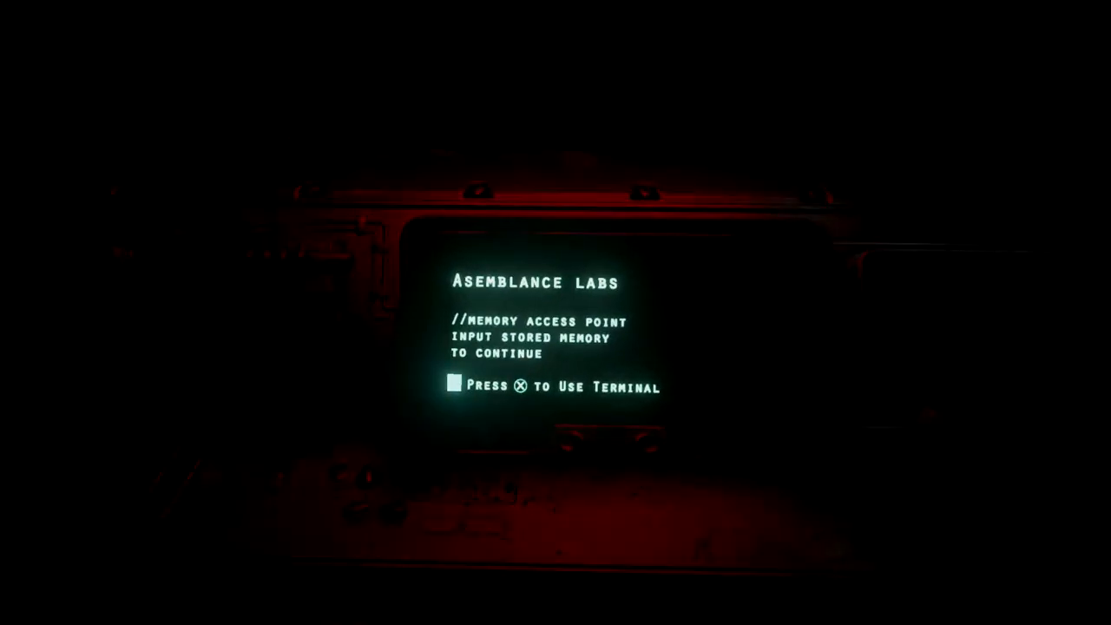
pyautogui.press('x')
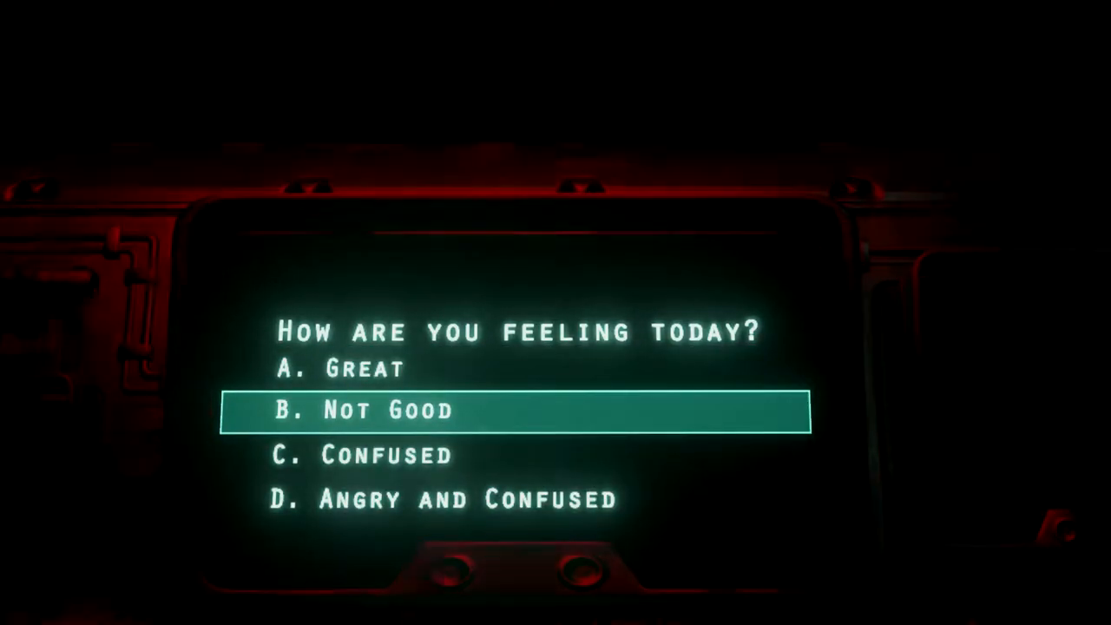
pyautogui.press('Down')
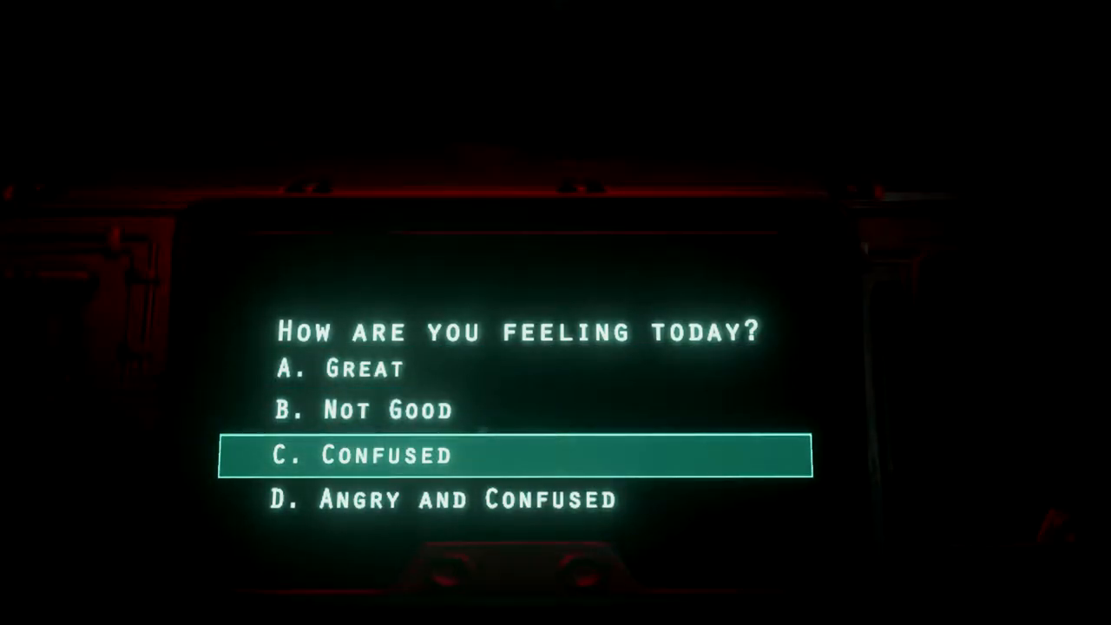
pyautogui.press('Down')
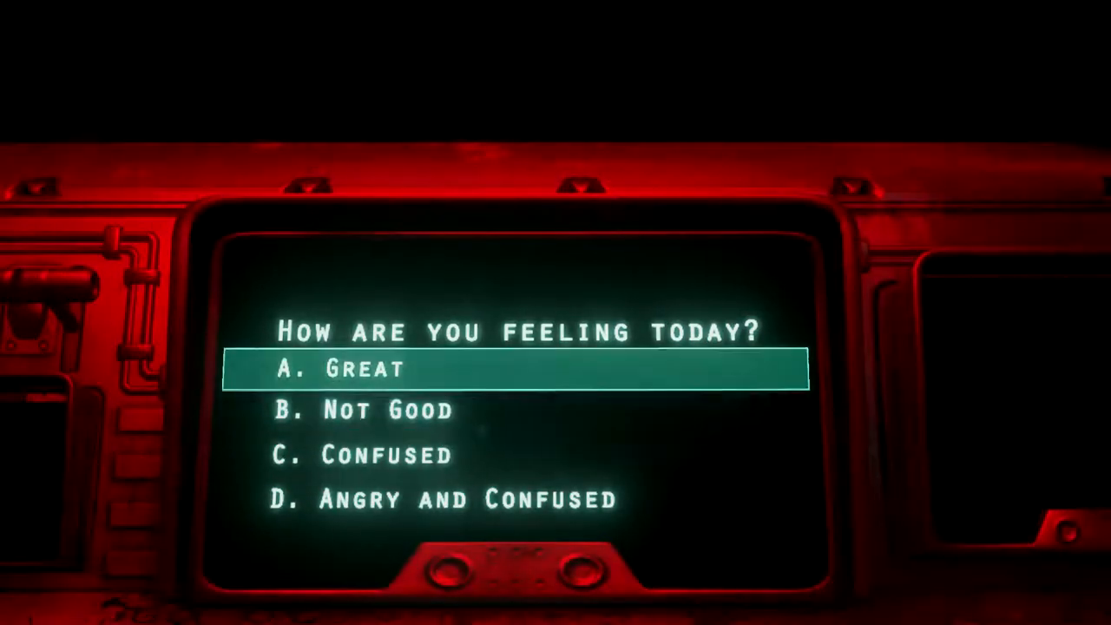
pyautogui.press('down')
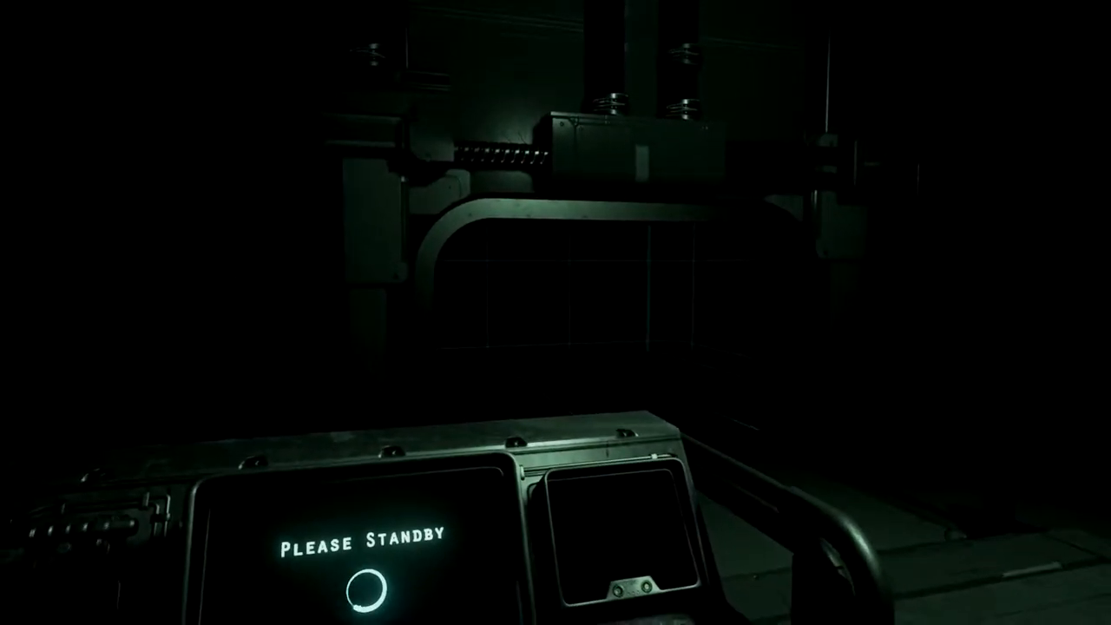
pyautogui.moveTo(555, 312)
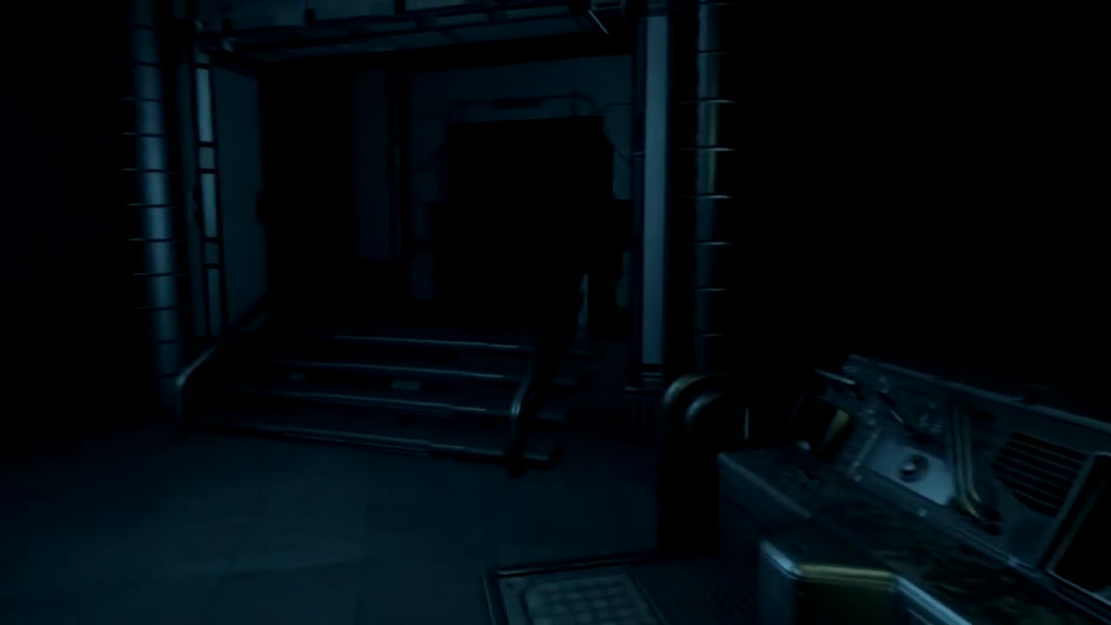
pyautogui.moveTo(555, 312)
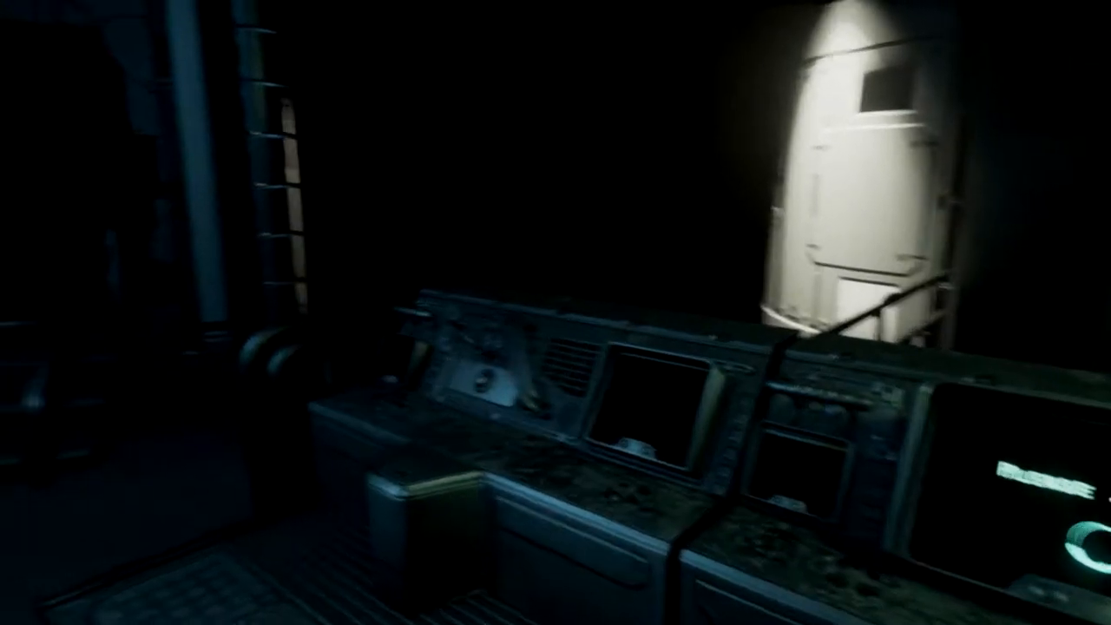
pyautogui.moveTo(555, 312)
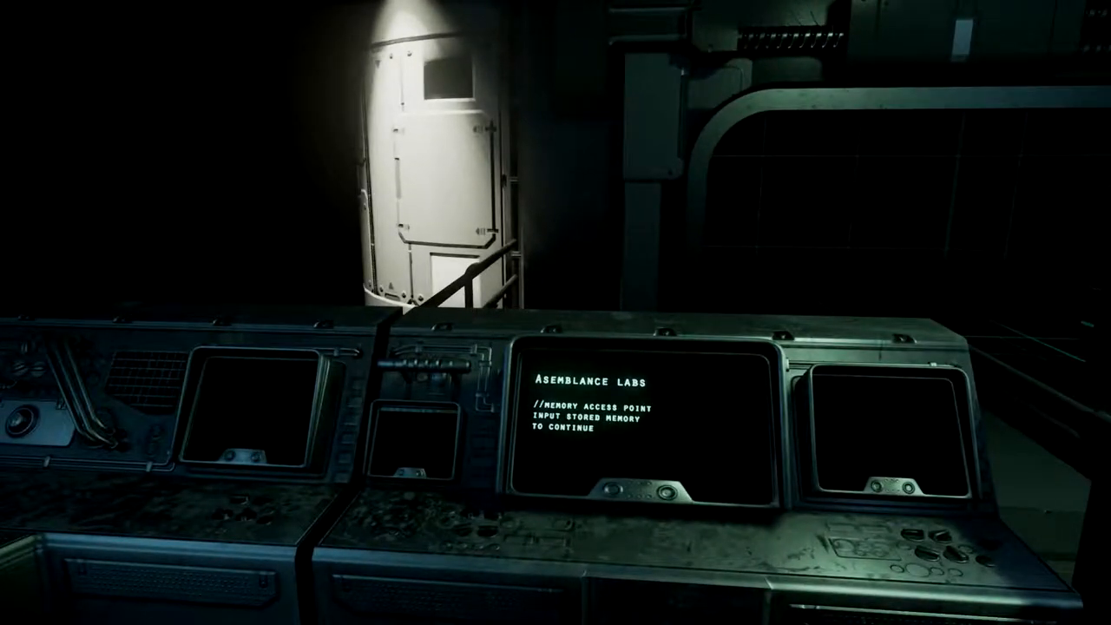
pyautogui.moveTo(556, 312)
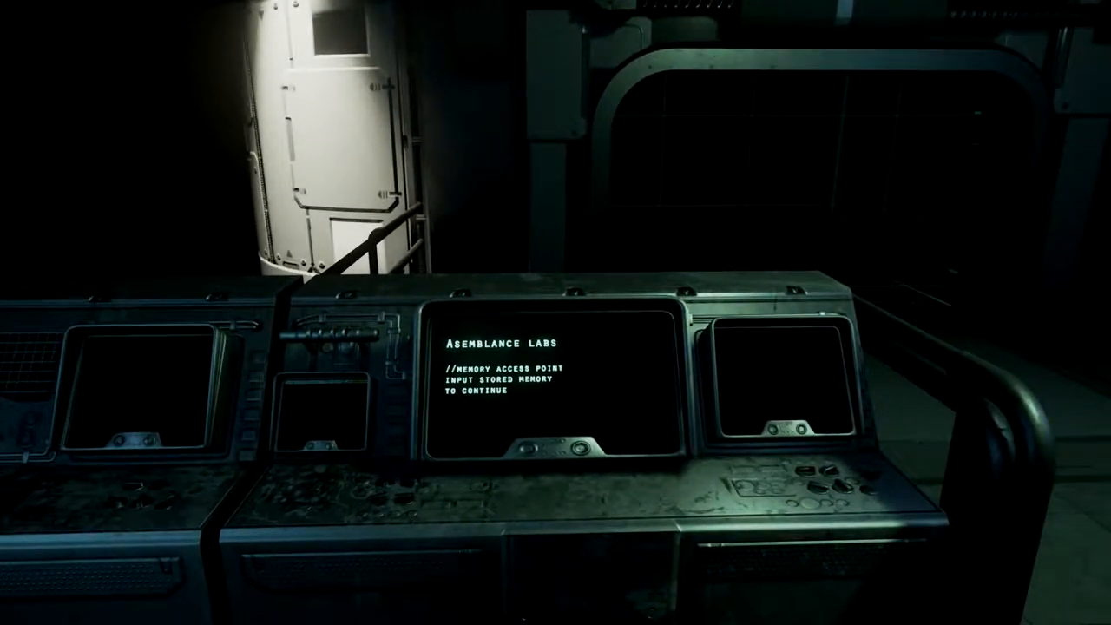
pyautogui.moveTo(555, 313)
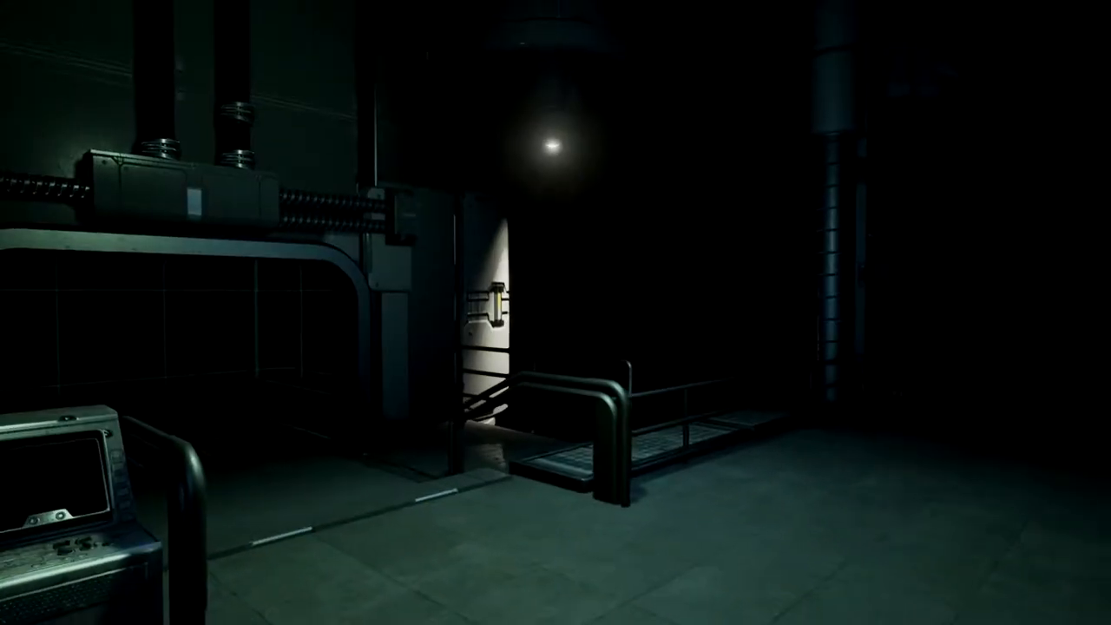
pyautogui.moveTo(556, 312)
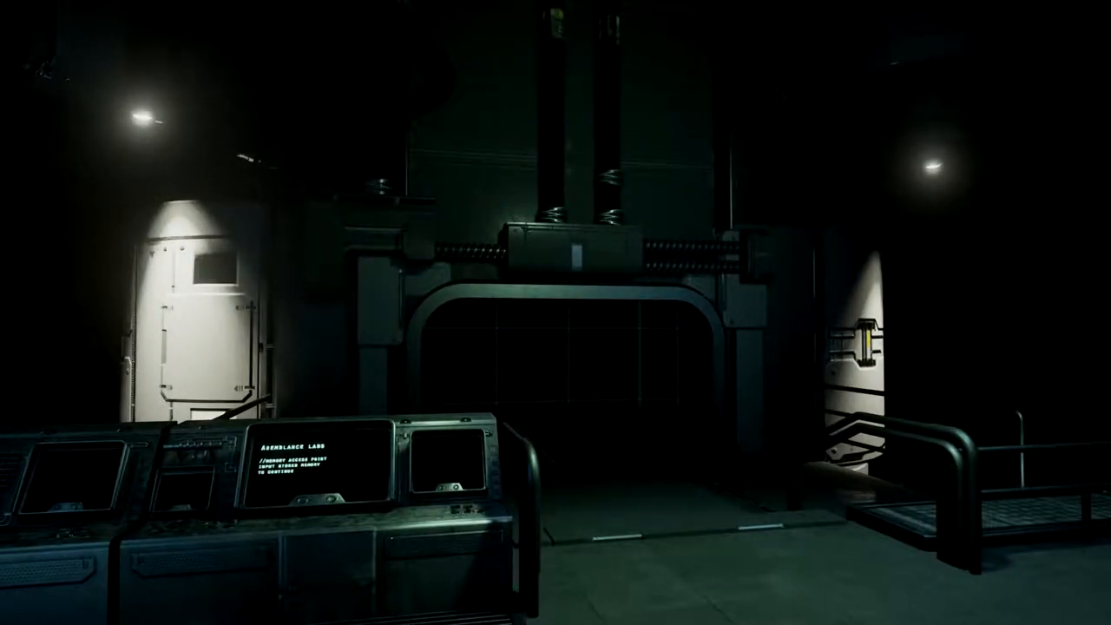
pyautogui.moveTo(555, 313)
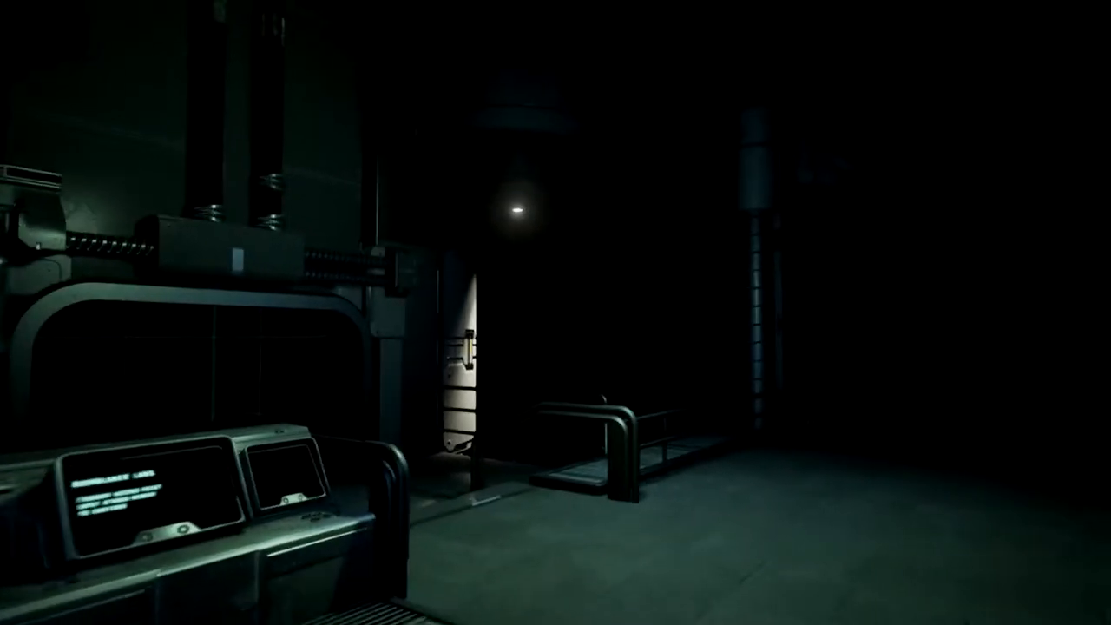
pyautogui.moveTo(555, 312)
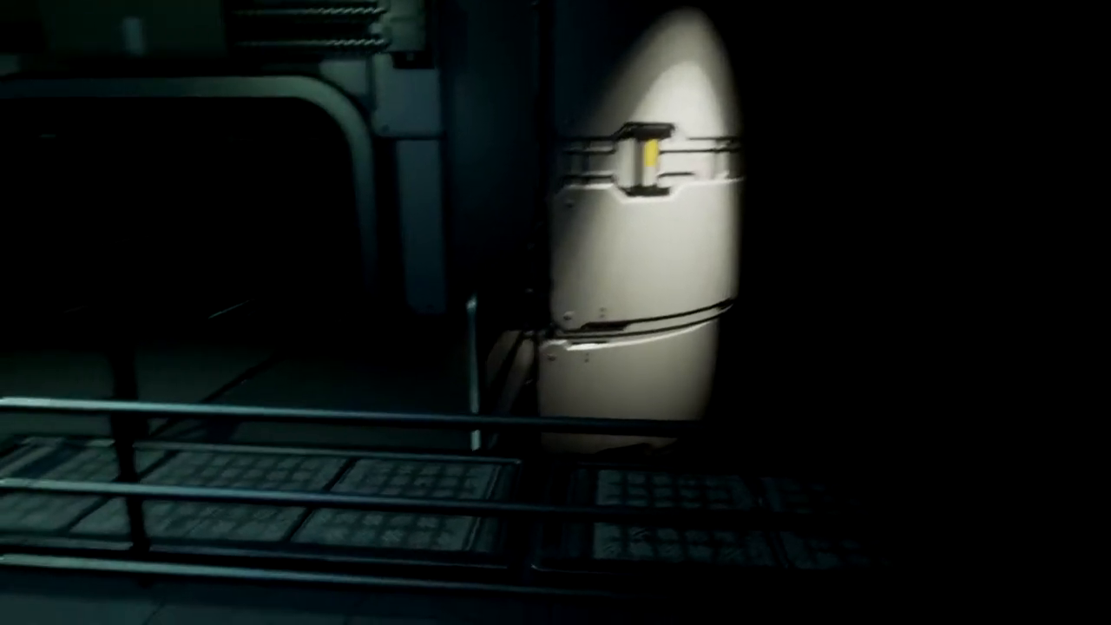
pyautogui.moveTo(555, 312)
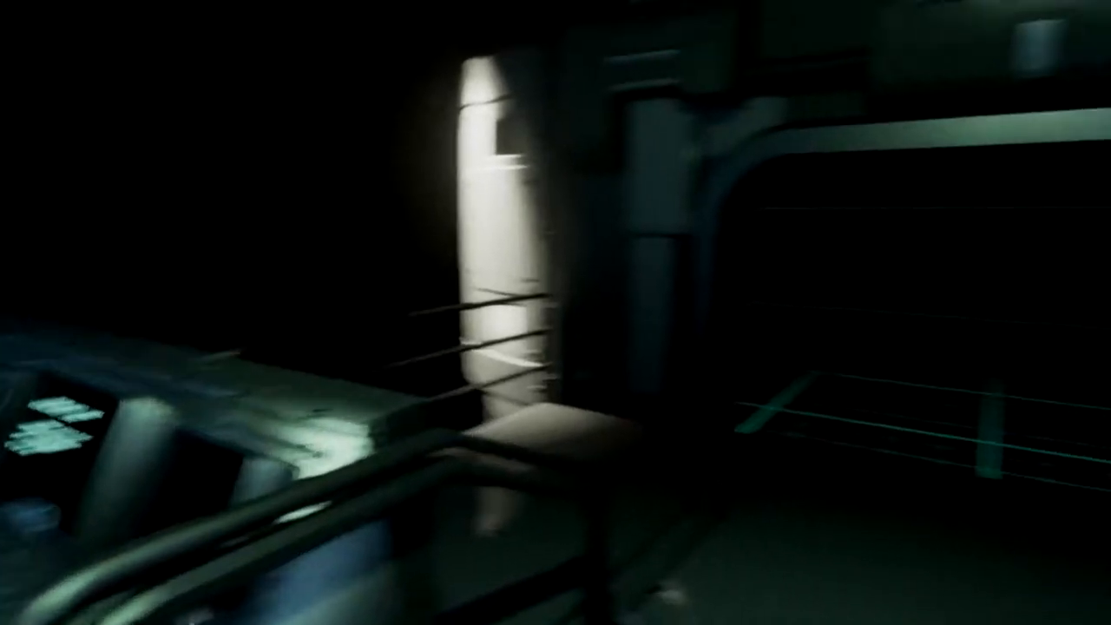
pyautogui.moveTo(555, 312)
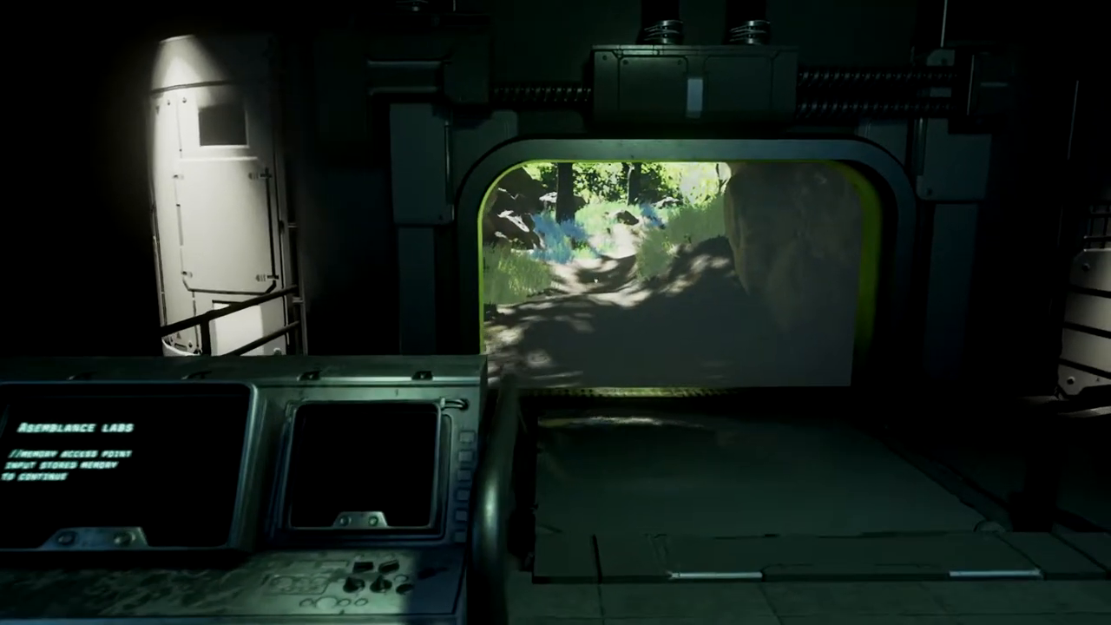
pyautogui.moveTo(556, 313)
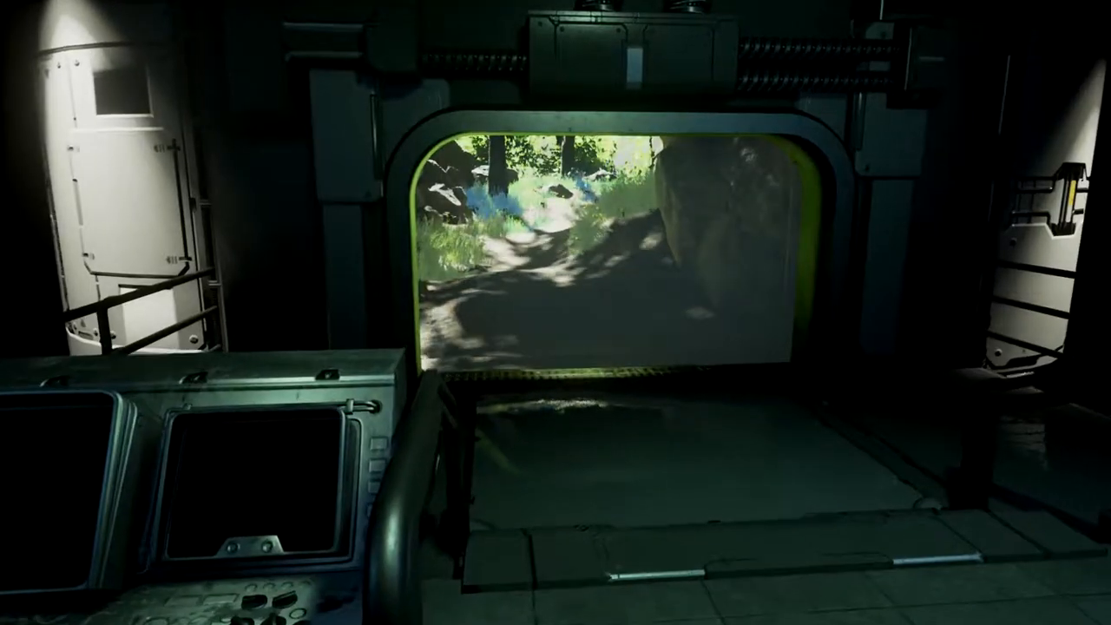
pyautogui.moveTo(556, 313)
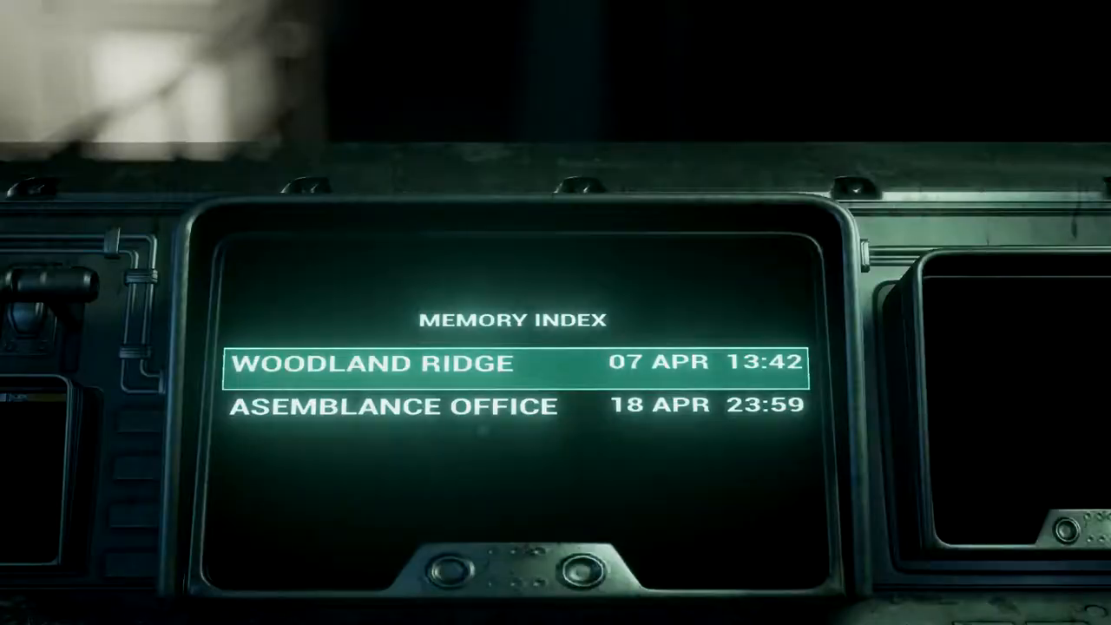
pyautogui.press('Down')
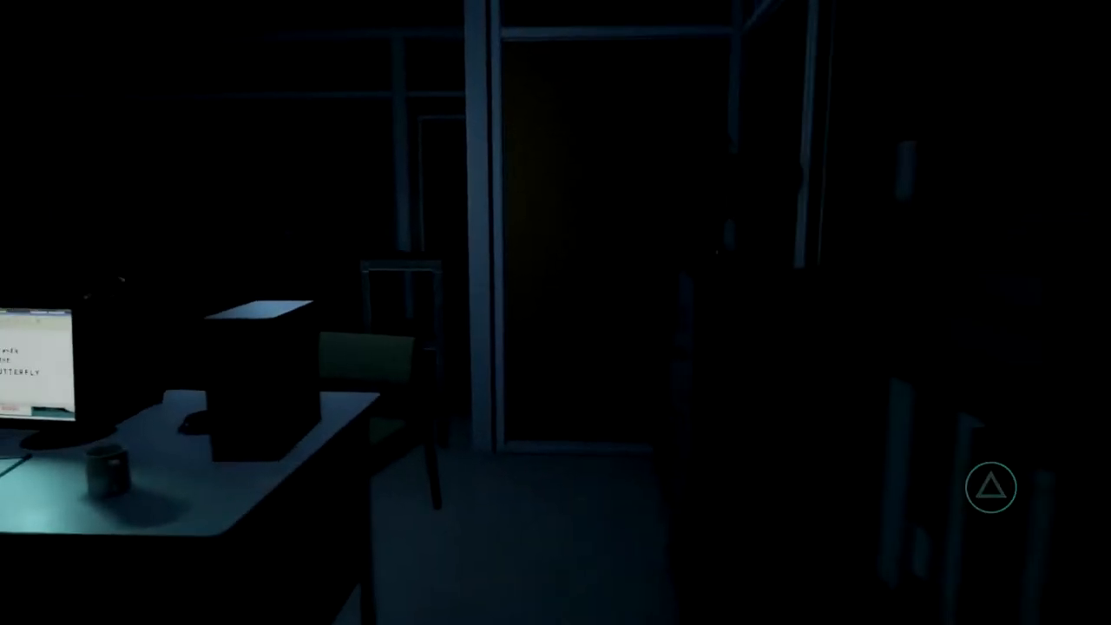
pyautogui.moveTo(555, 313)
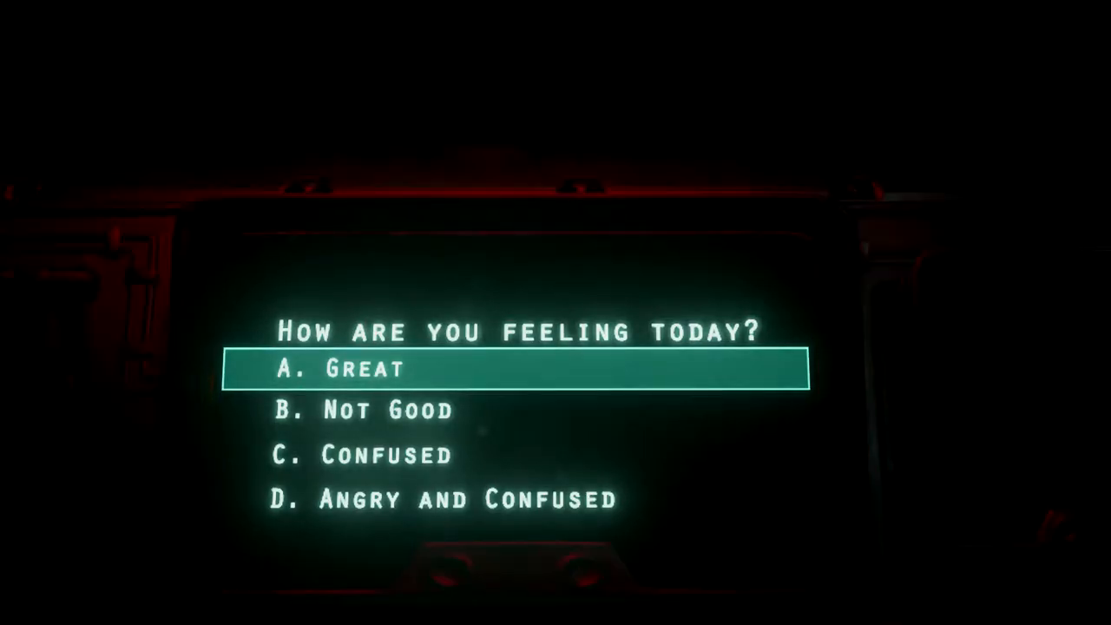
# Answer the terminal's feeling question with B. Not Good
pyautogui.press('Down')
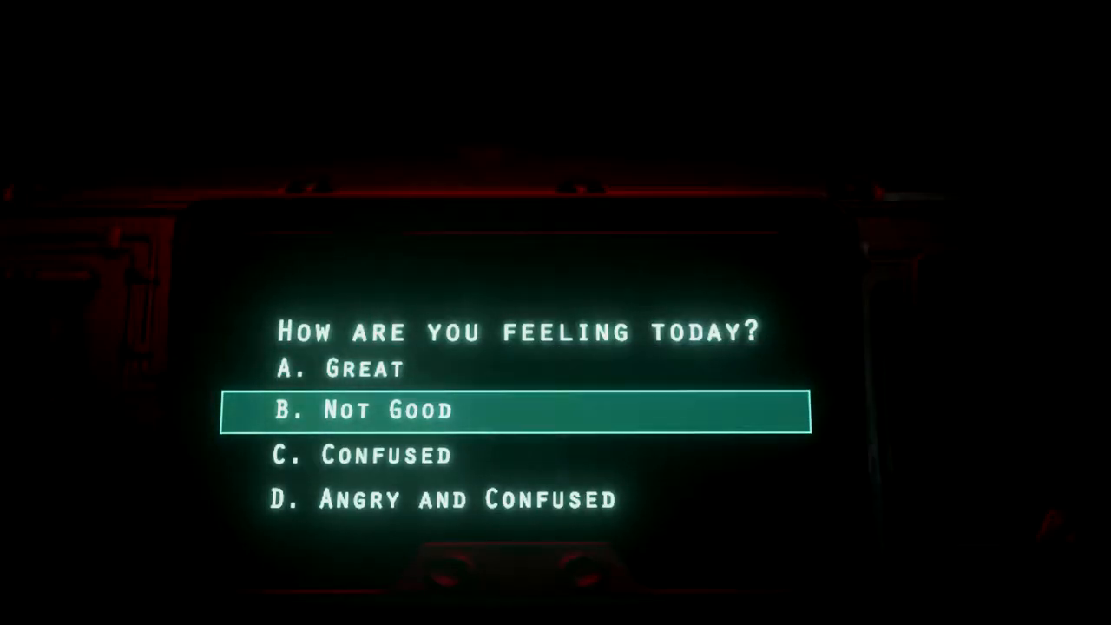
pyautogui.press('Down')
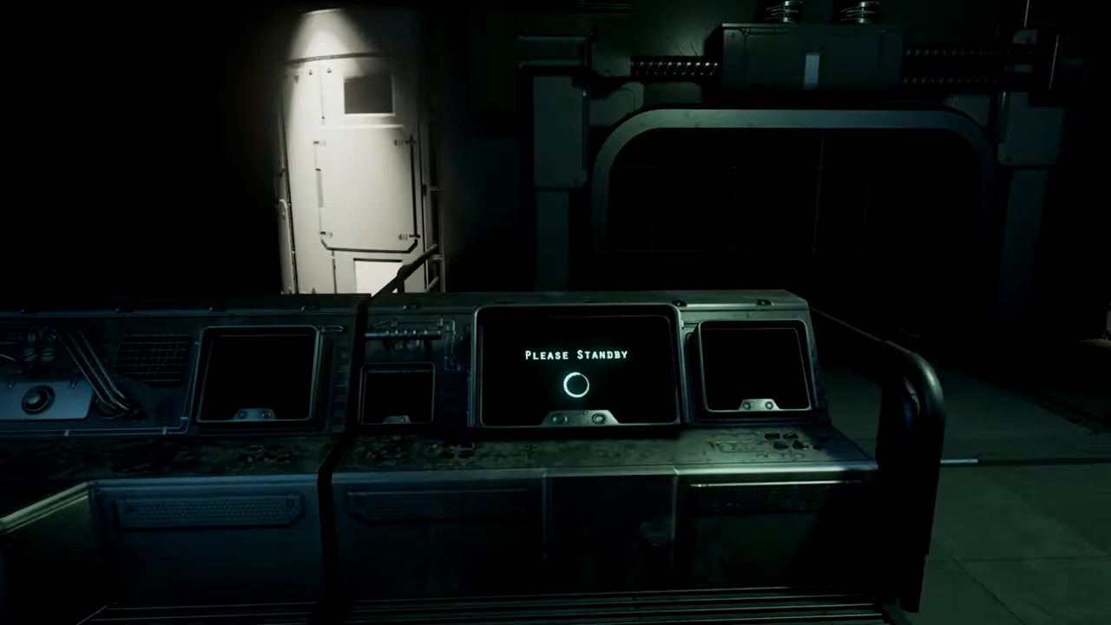
pyautogui.moveTo(555, 312)
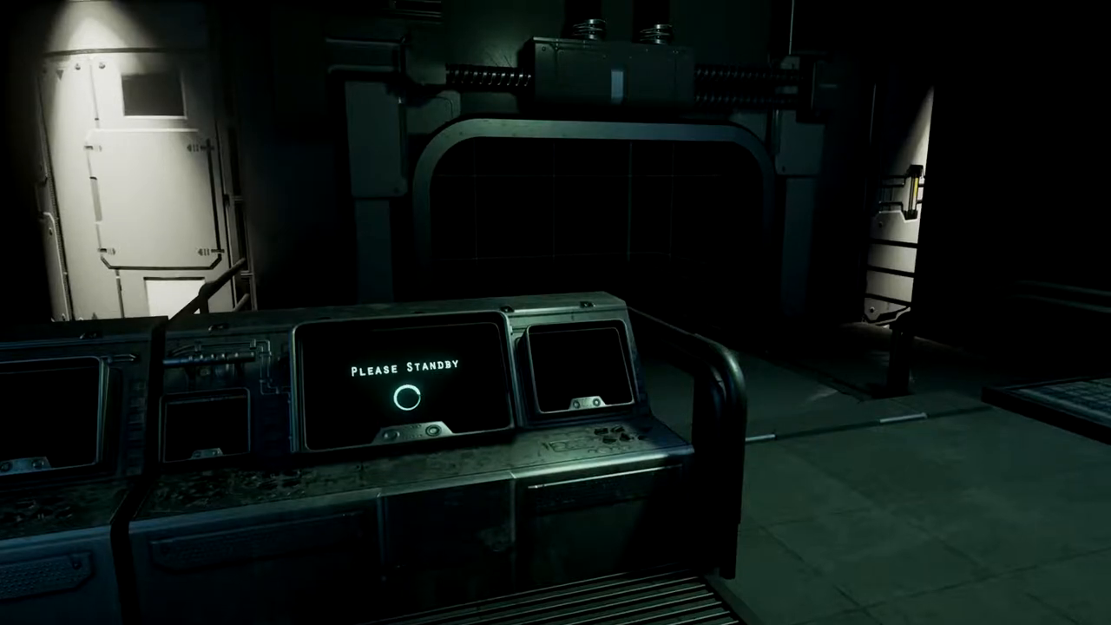
pyautogui.moveTo(555, 313)
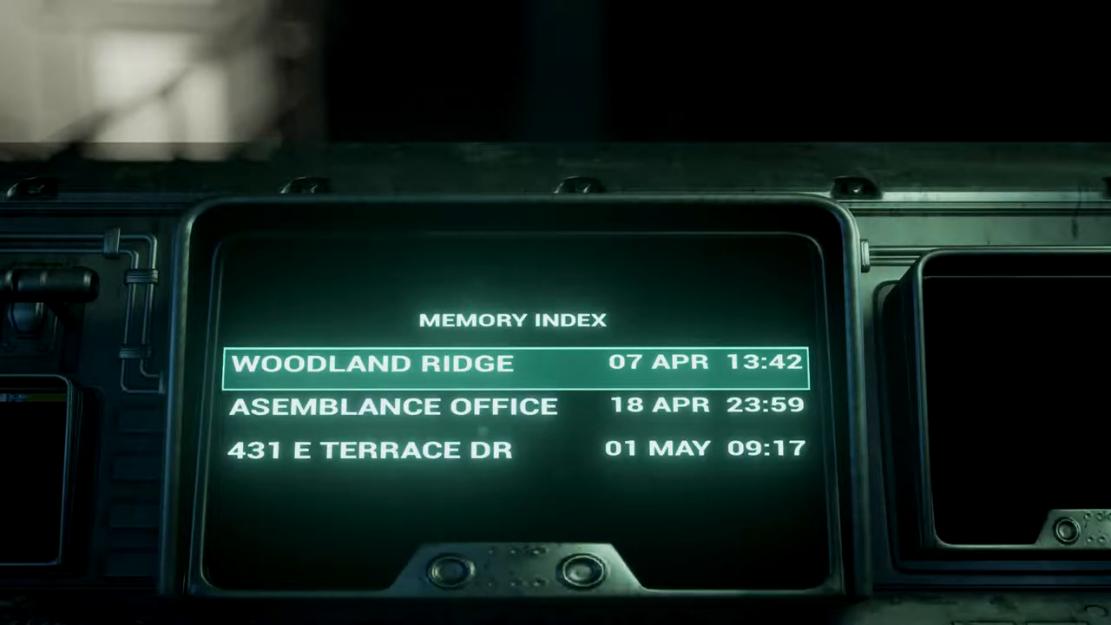
# Load the WOODLAND RIDGE memory from the Memory Index
pyautogui.press('Down')
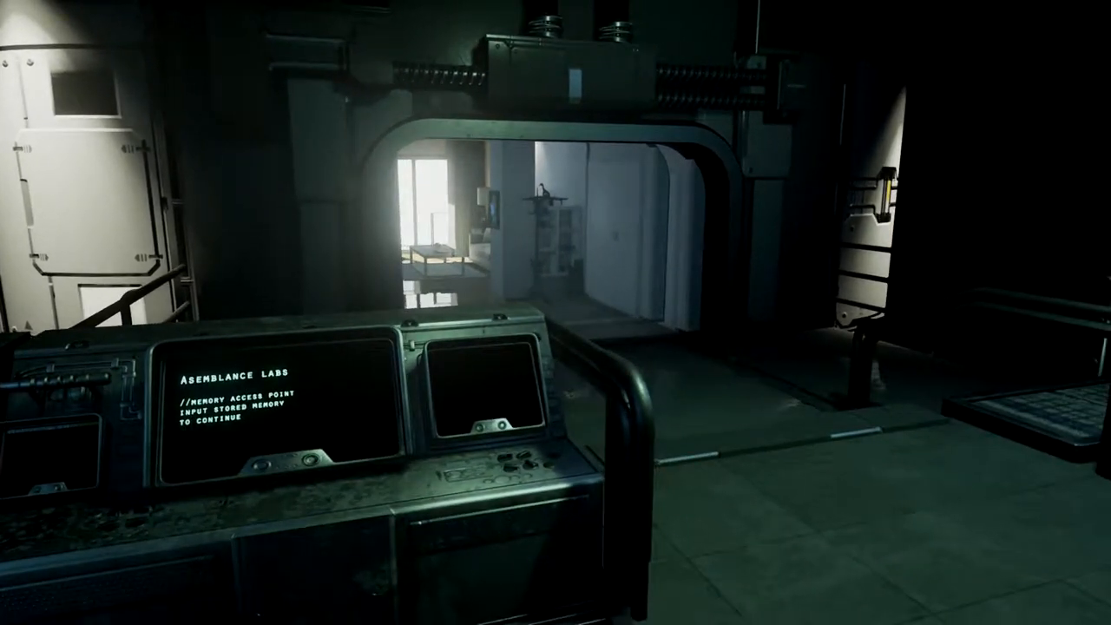
pyautogui.moveTo(555, 312)
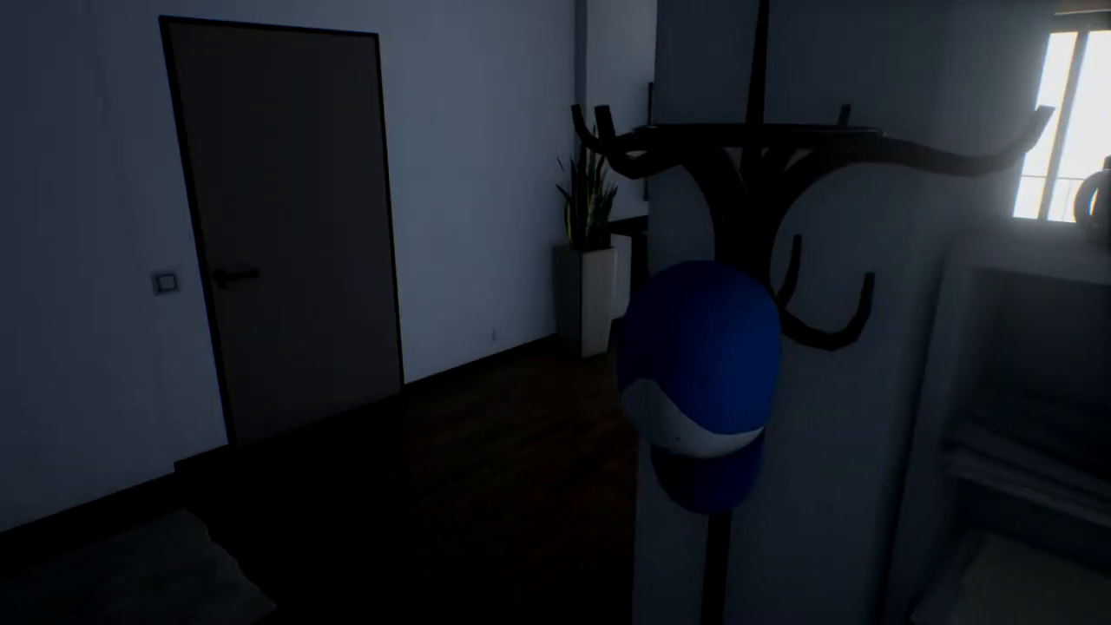
pyautogui.moveTo(556, 312)
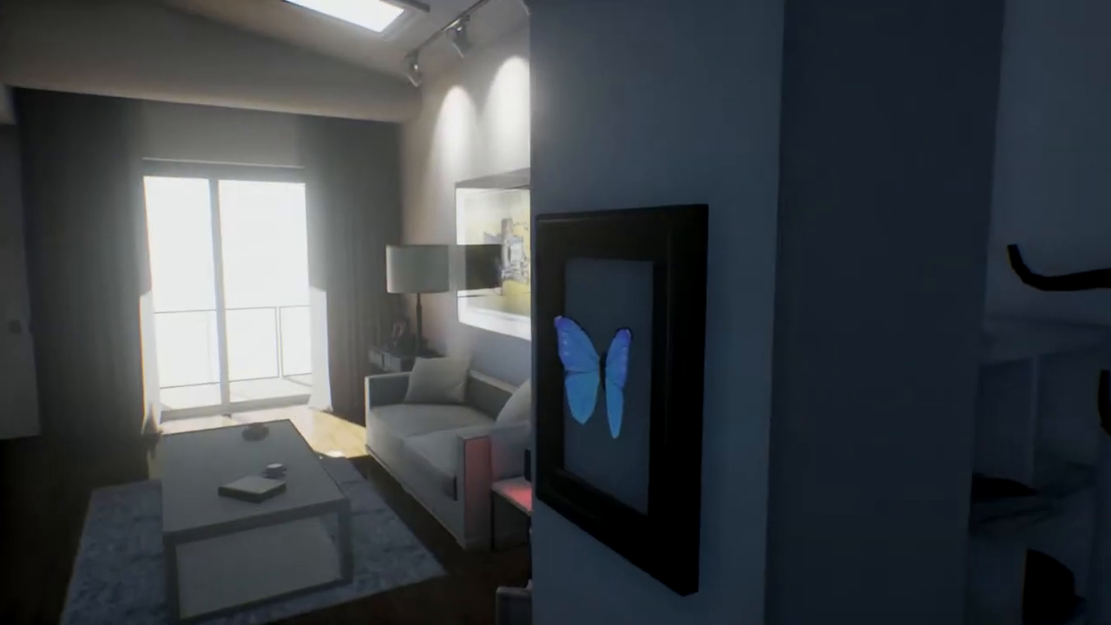
pyautogui.moveTo(556, 313)
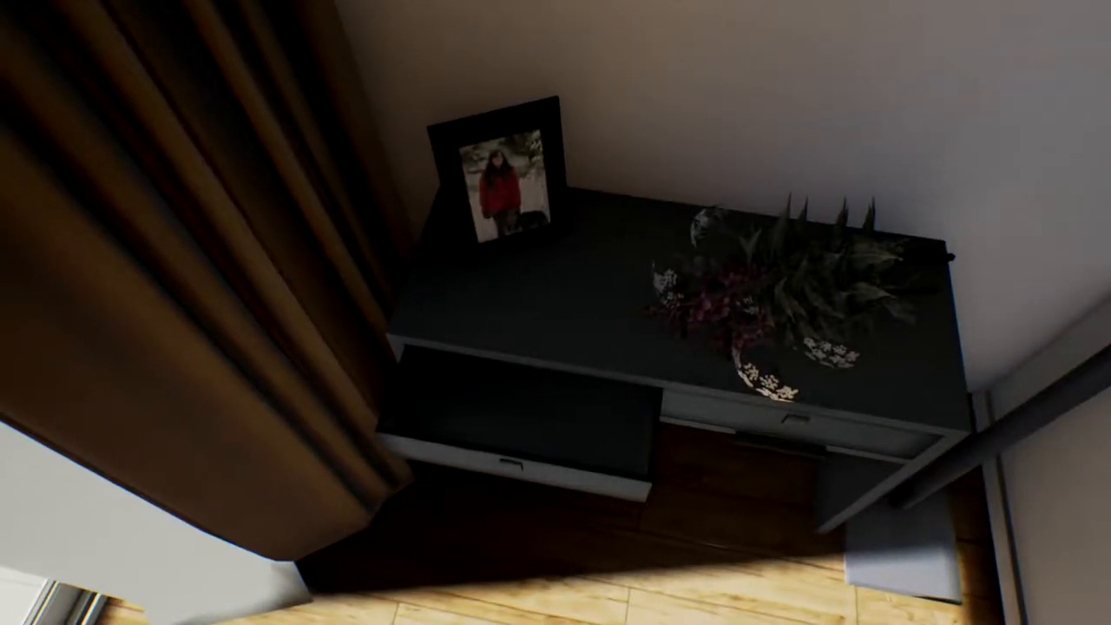
pyautogui.moveTo(555, 313)
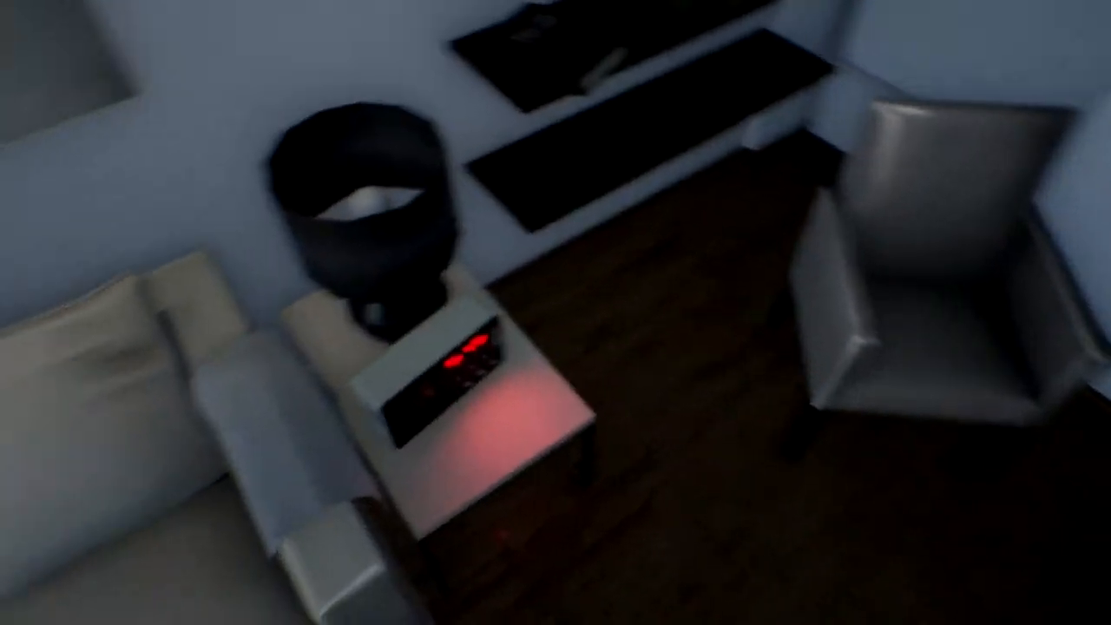
pyautogui.moveTo(556, 313)
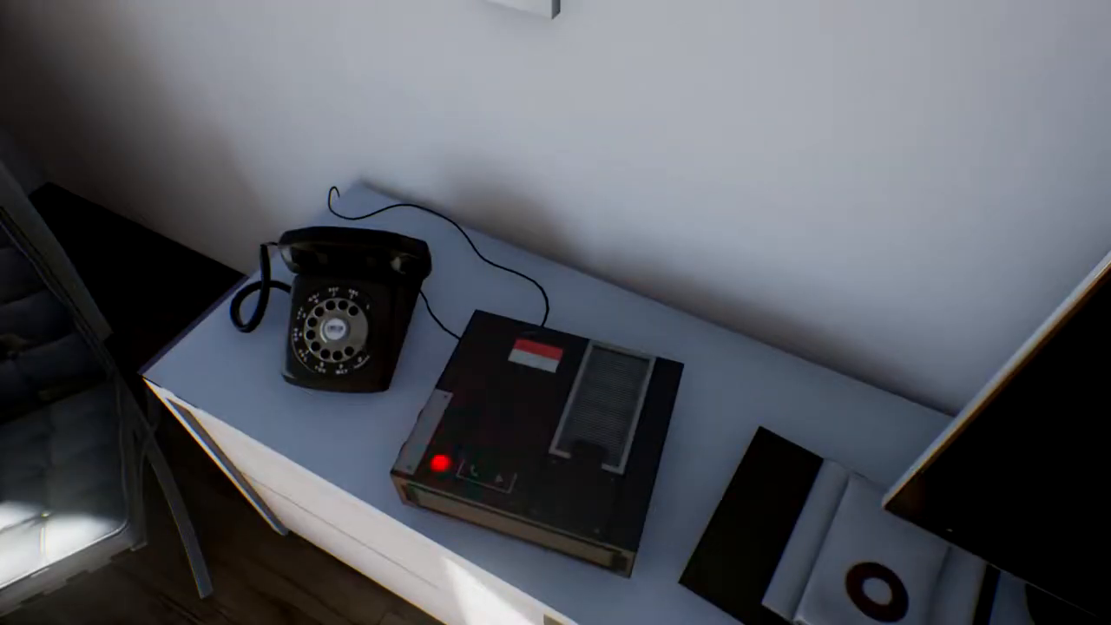
pyautogui.moveTo(556, 313)
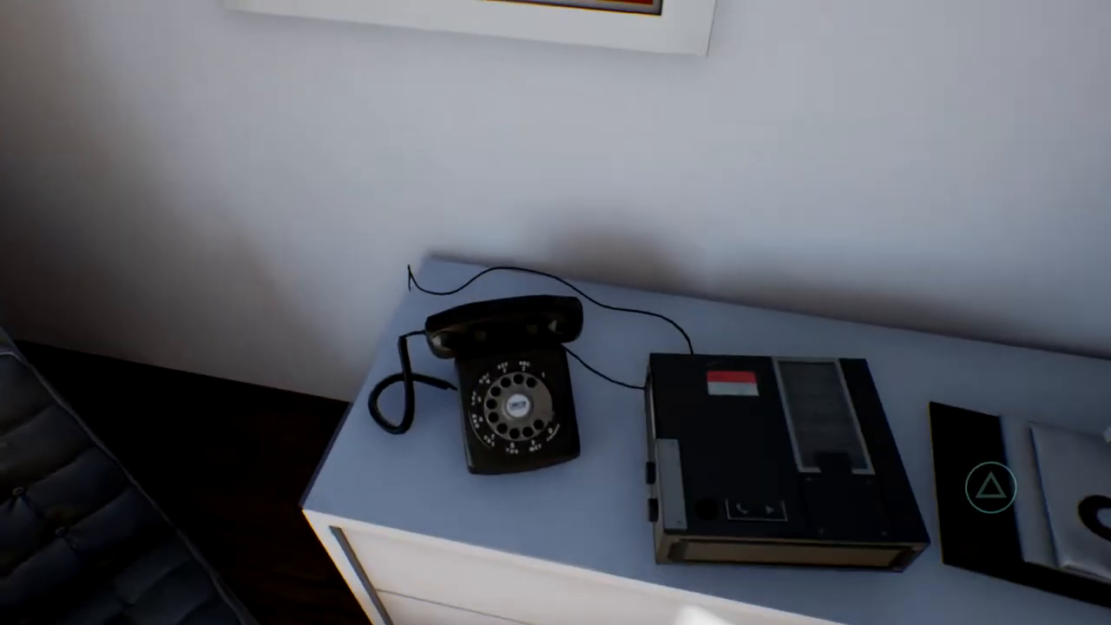
pyautogui.moveTo(556, 313)
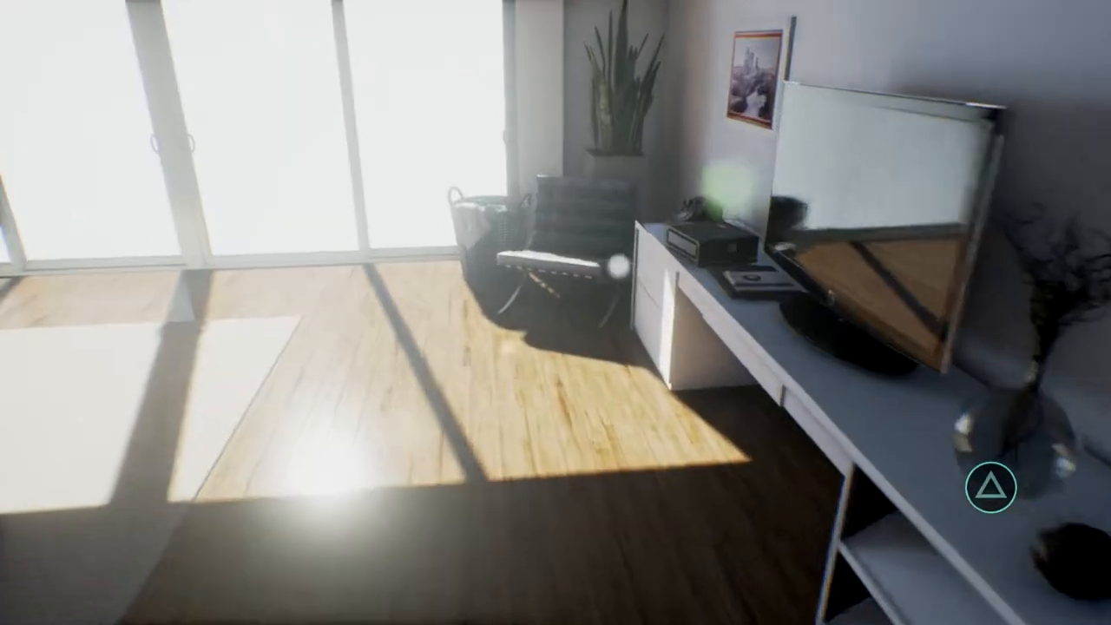
pyautogui.moveTo(555, 312)
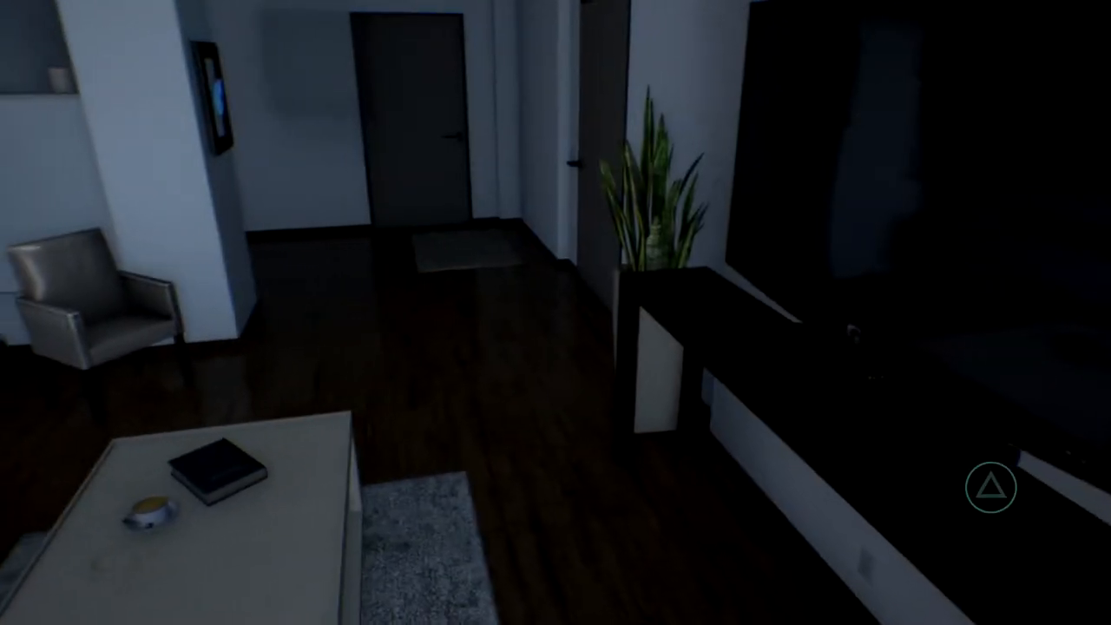
pyautogui.moveTo(555, 312)
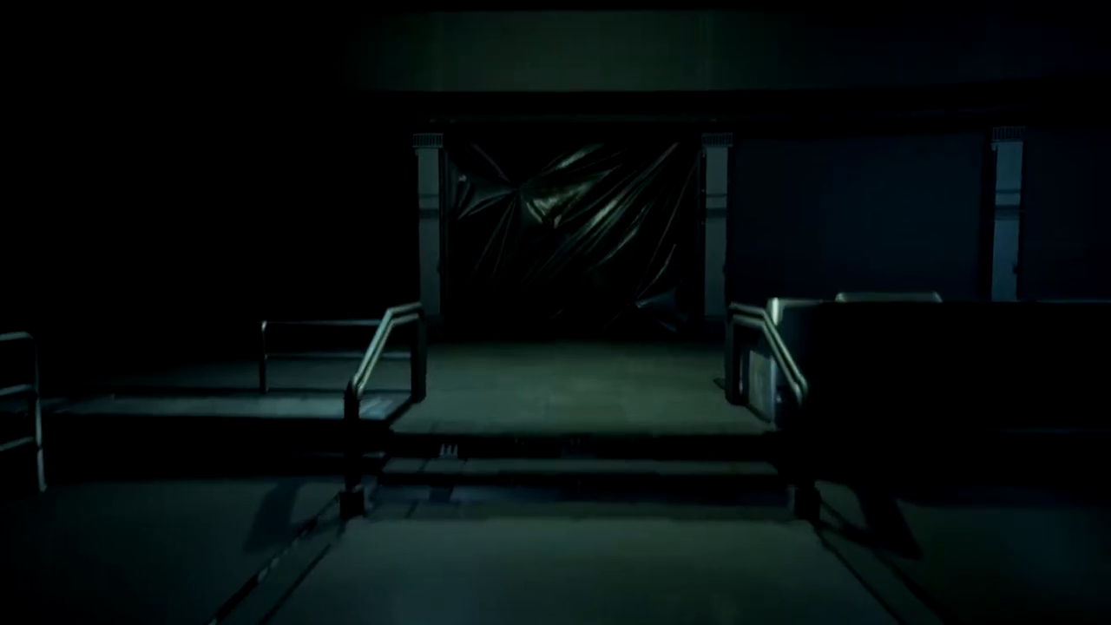
pyautogui.moveTo(555, 312)
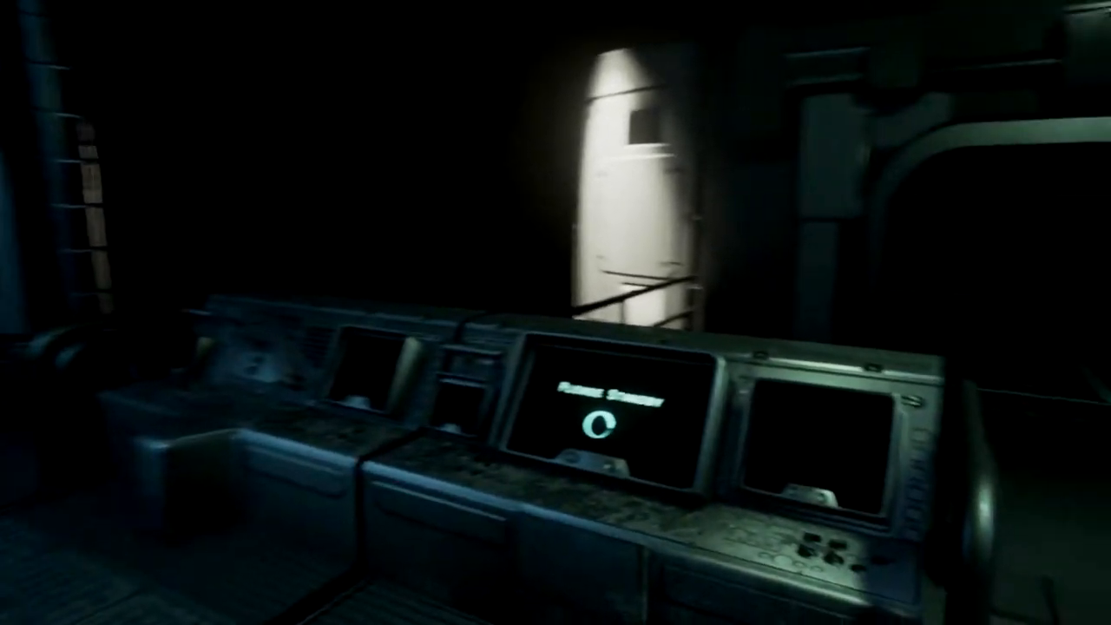
pyautogui.moveTo(555, 313)
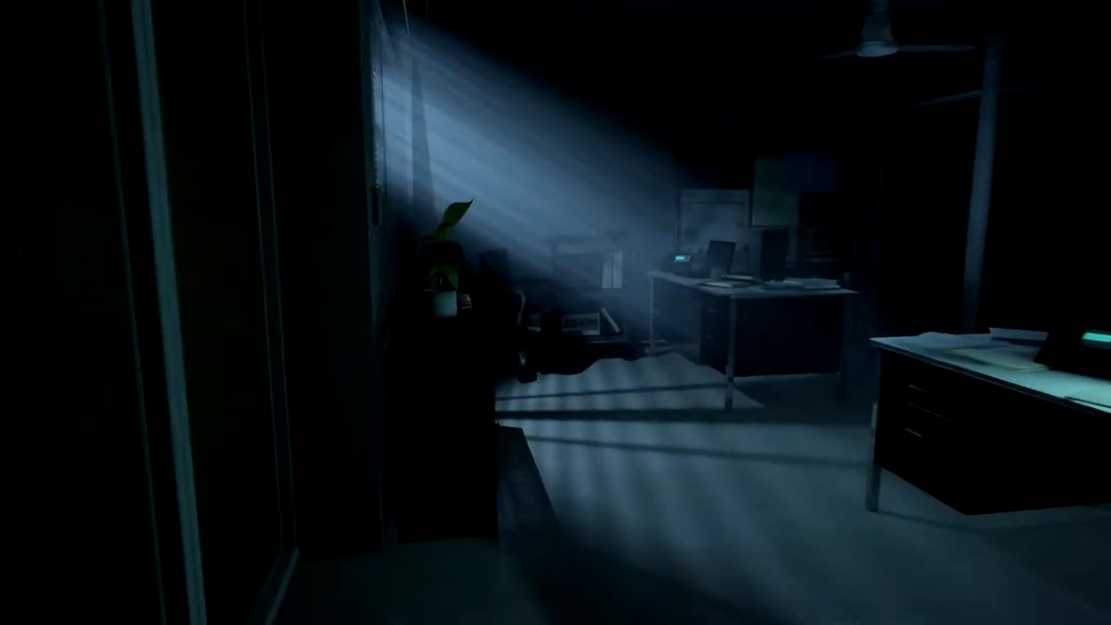
pyautogui.moveTo(555, 312)
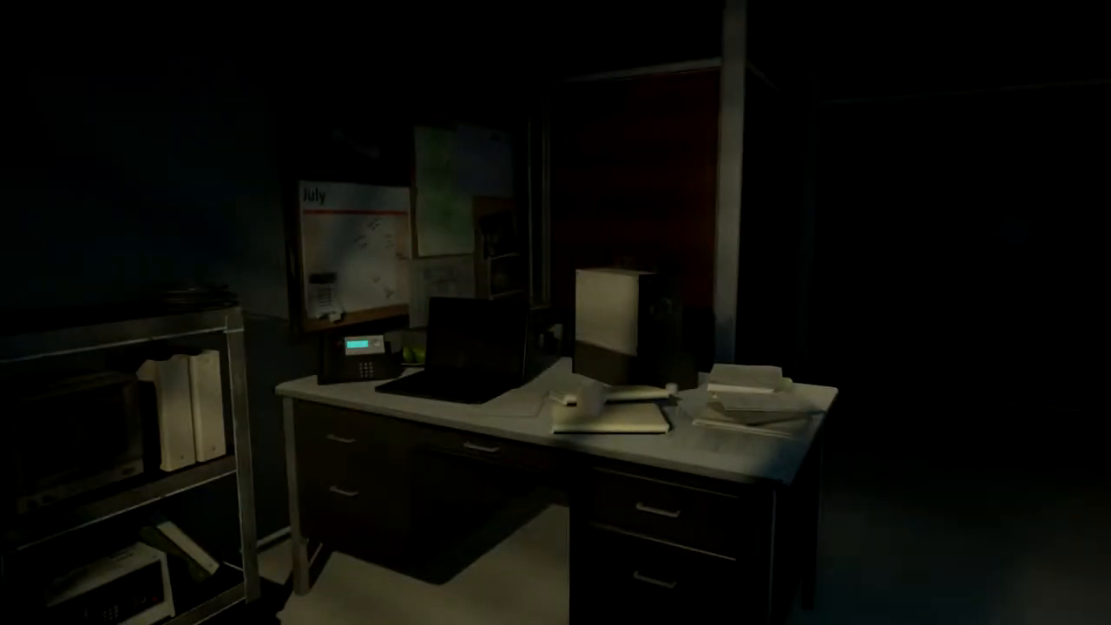
pyautogui.moveTo(556, 312)
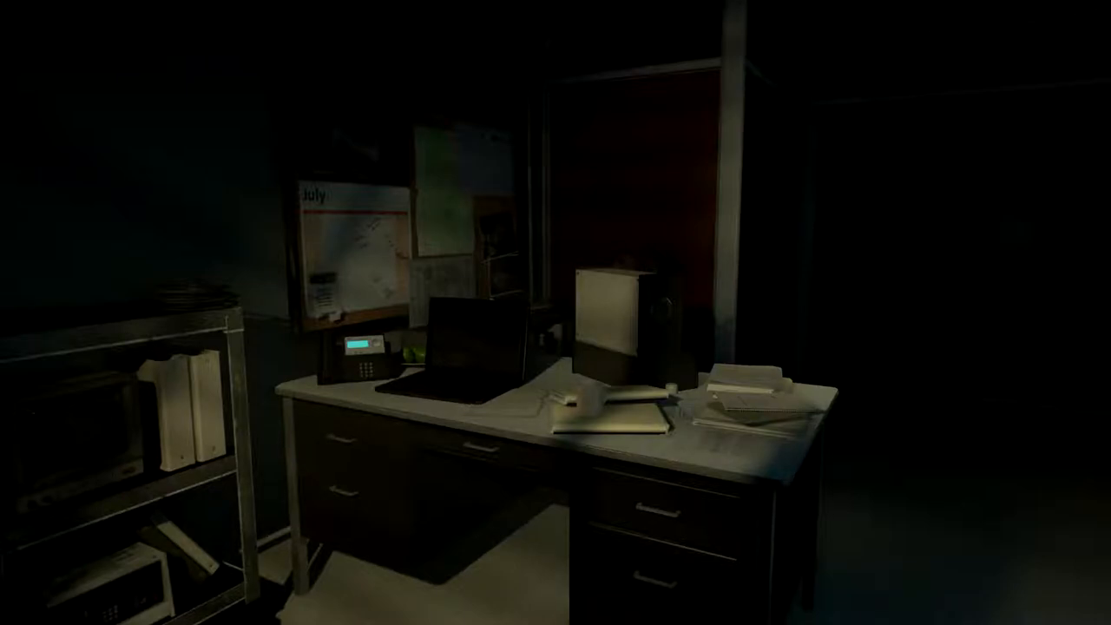
pyautogui.moveTo(555, 312)
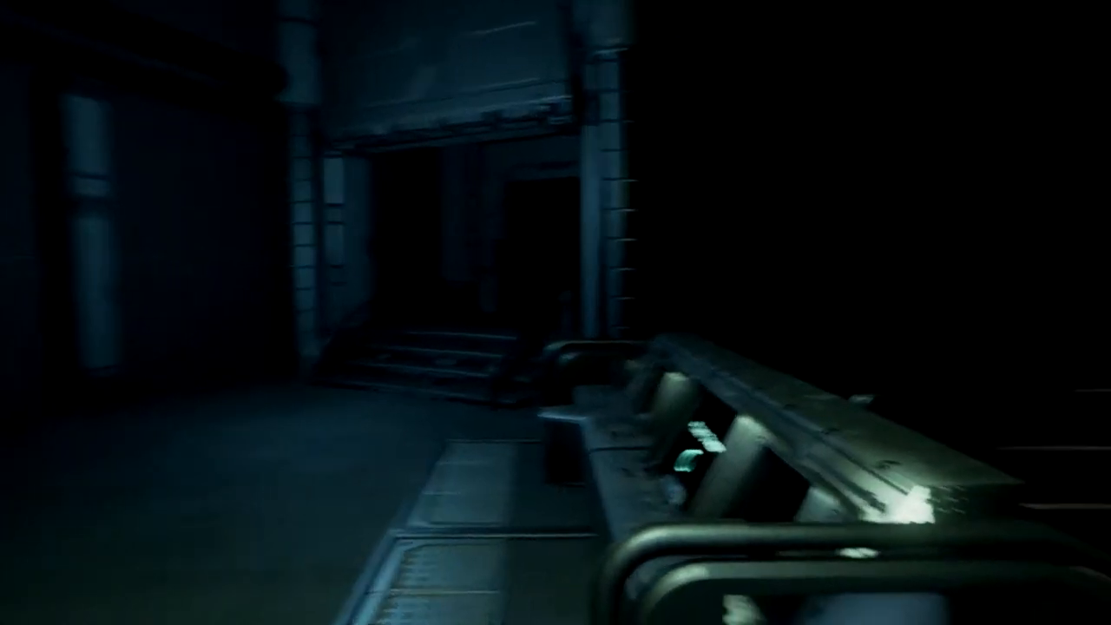
pyautogui.moveTo(555, 312)
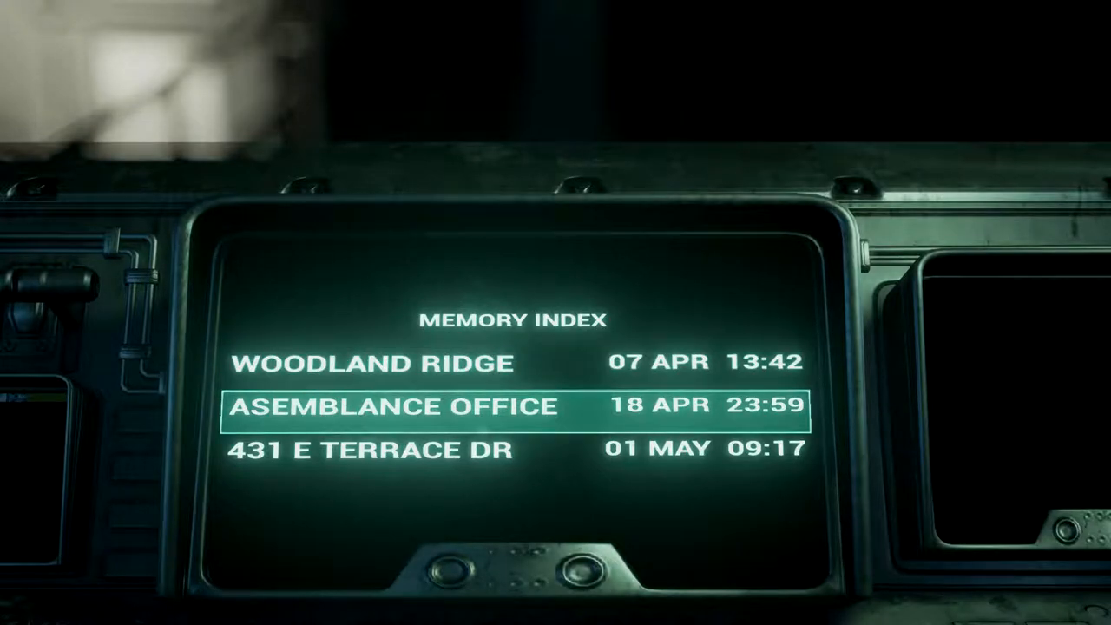
# Look down at the framed photo on the living room side table
pyautogui.press('Down')
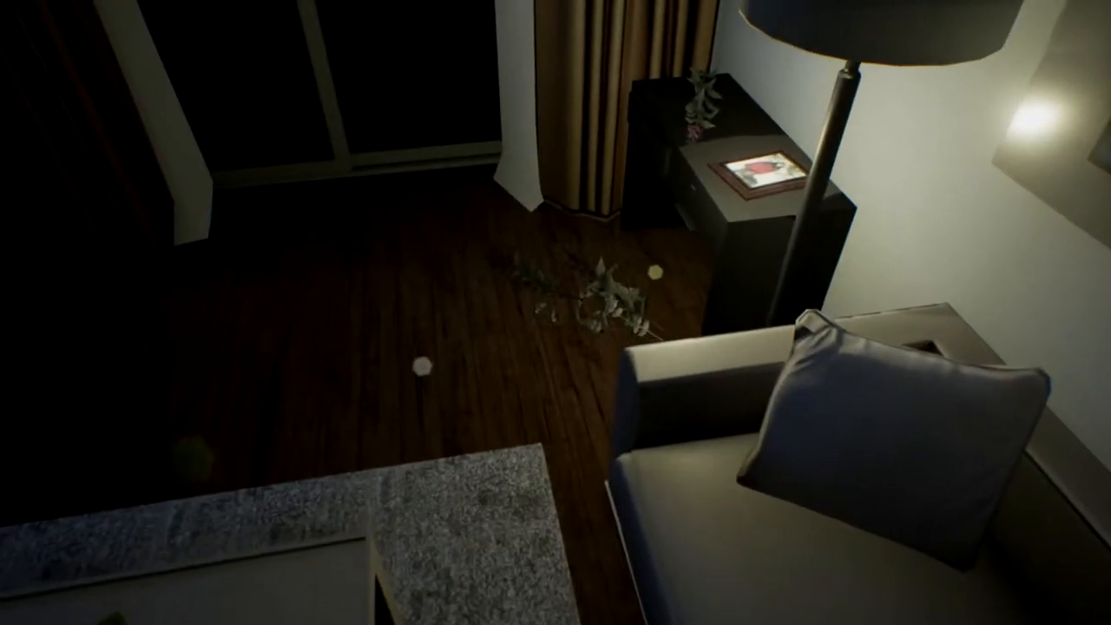
pyautogui.moveTo(556, 312)
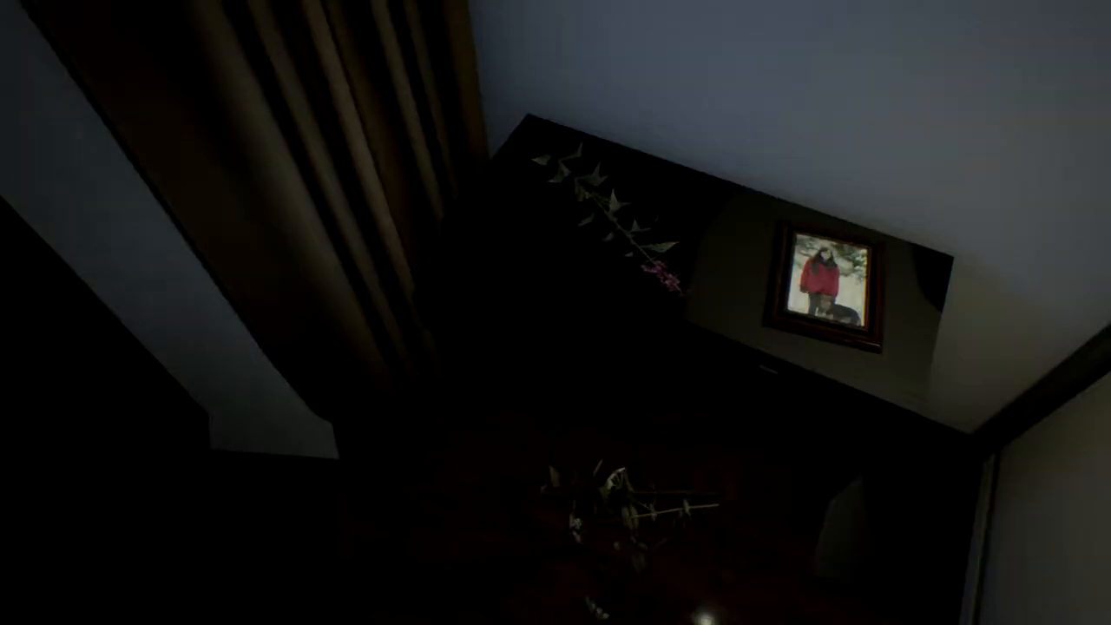
pyautogui.moveTo(555, 312)
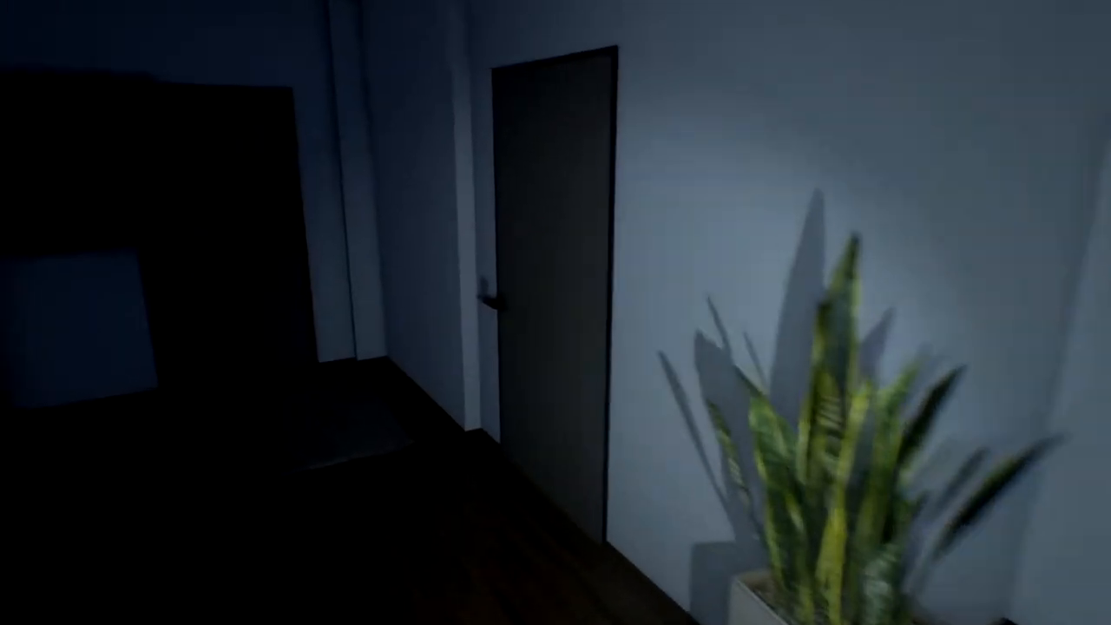
pyautogui.moveTo(556, 313)
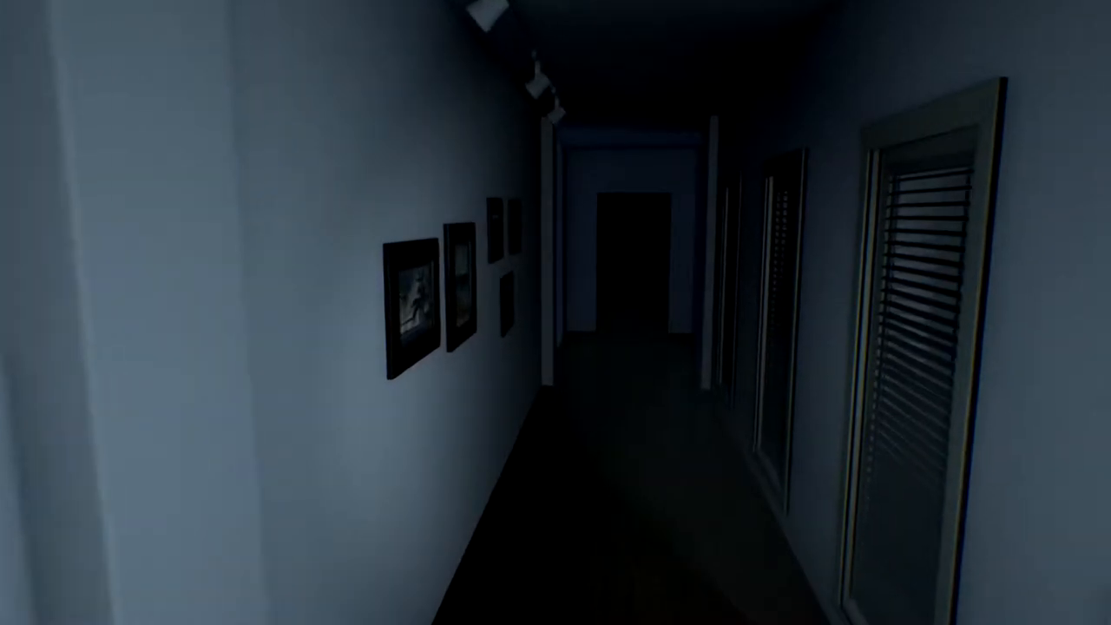
pyautogui.moveTo(555, 313)
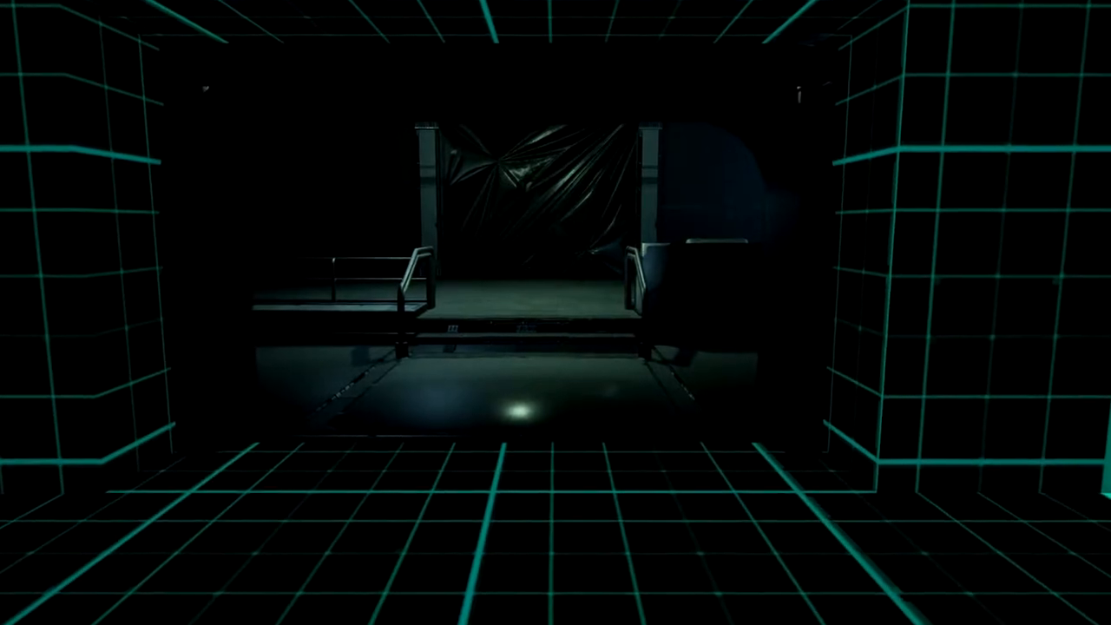
pyautogui.moveTo(555, 312)
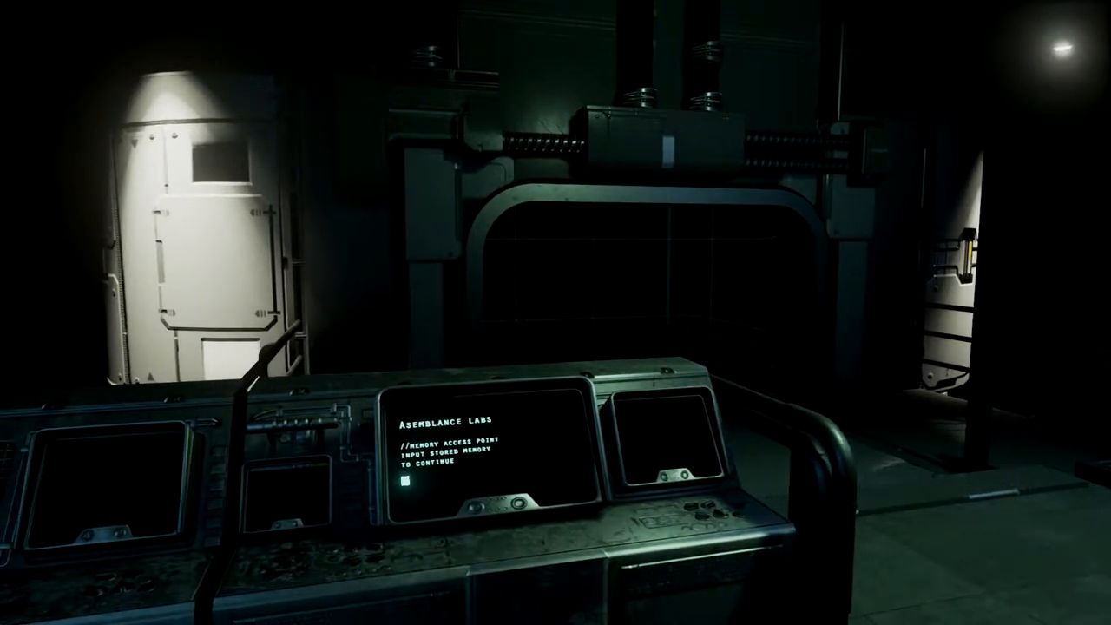
pyautogui.moveTo(555, 312)
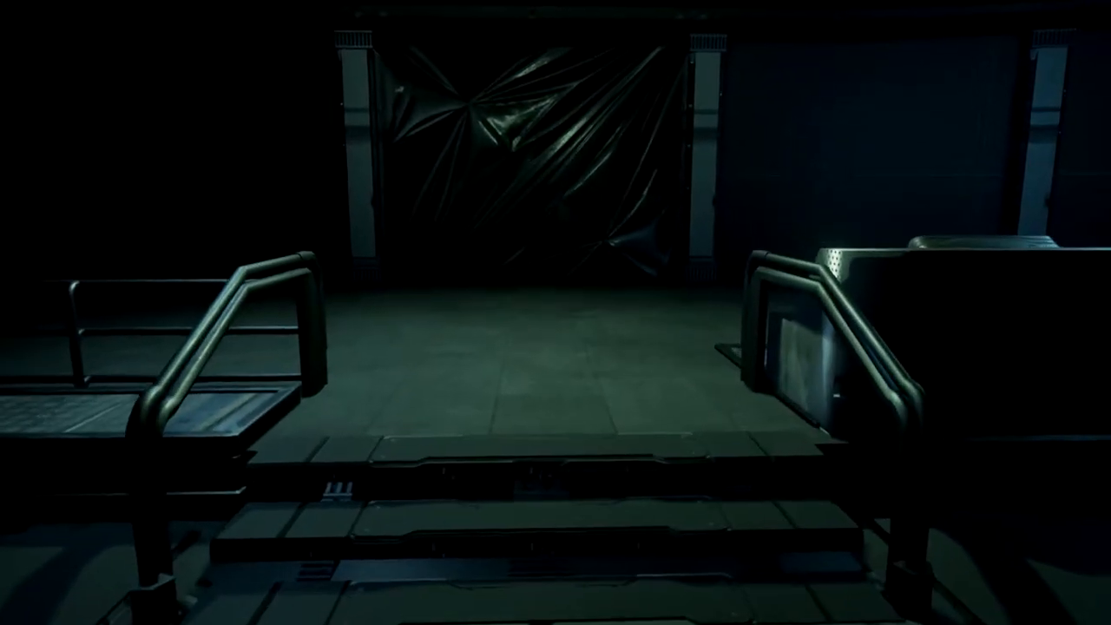
pyautogui.moveTo(556, 312)
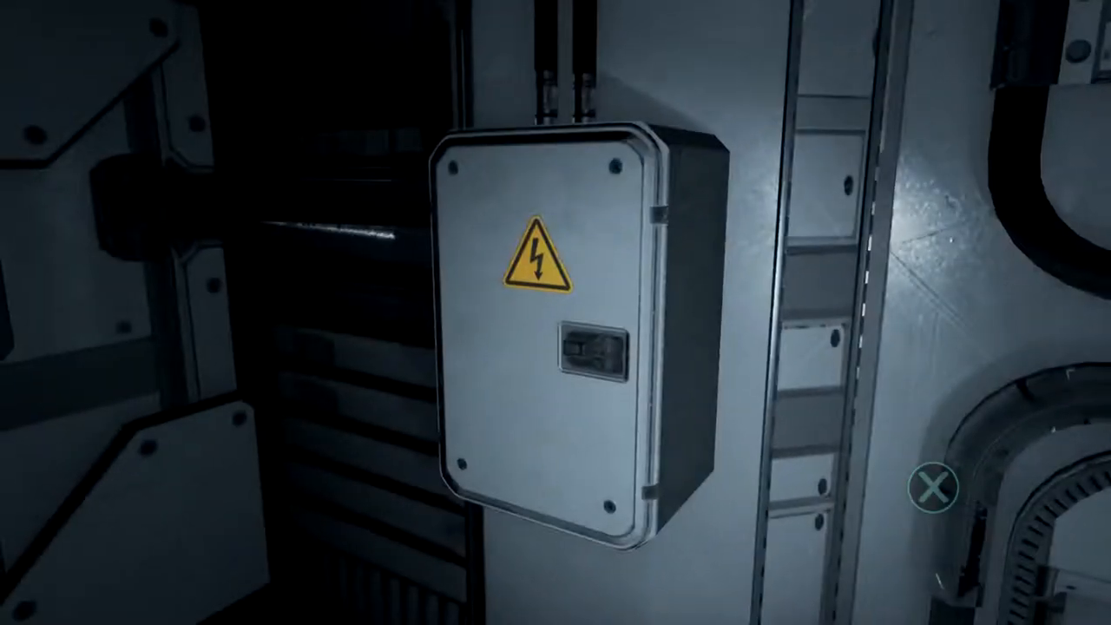
# Open the wall electrical box to expose the Emergency A.I. Shutdown button
pyautogui.click(556, 356)
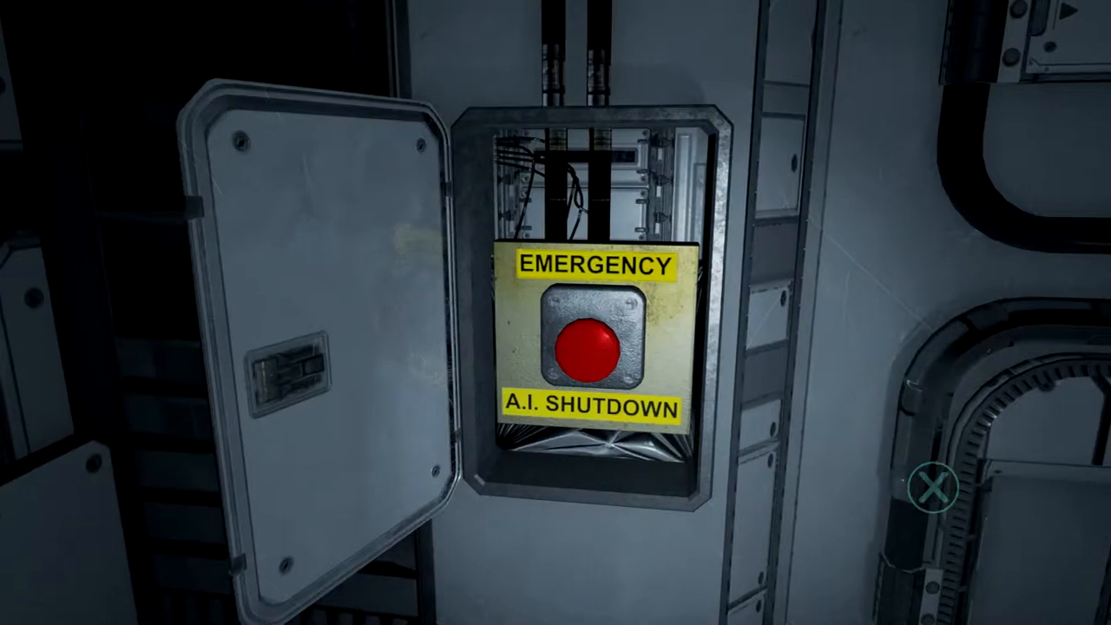
pyautogui.click(580, 347)
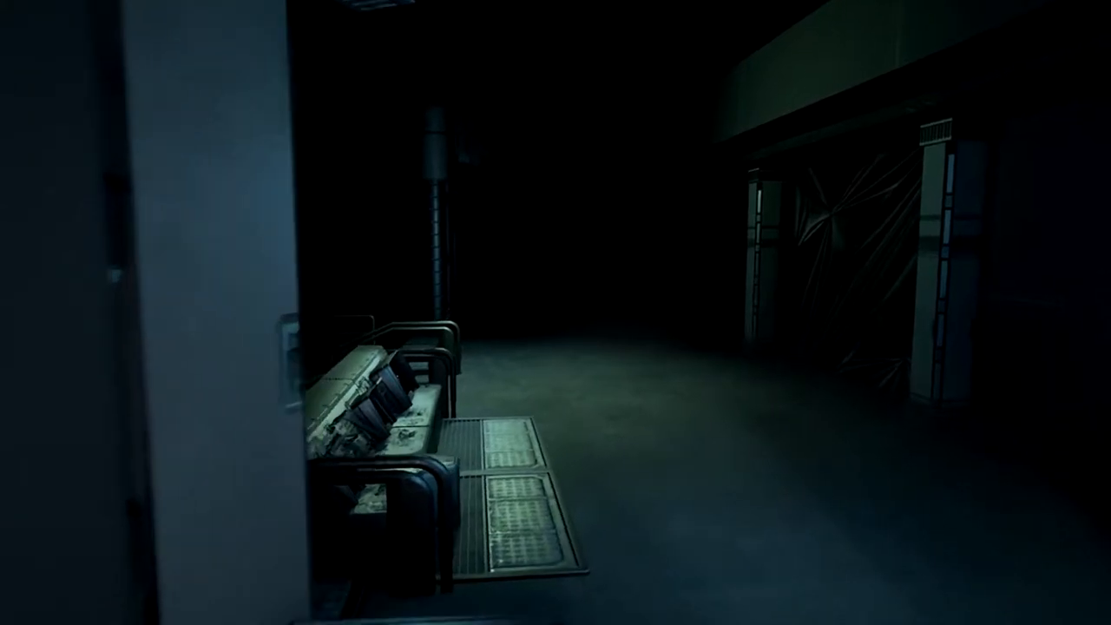
pyautogui.moveTo(555, 312)
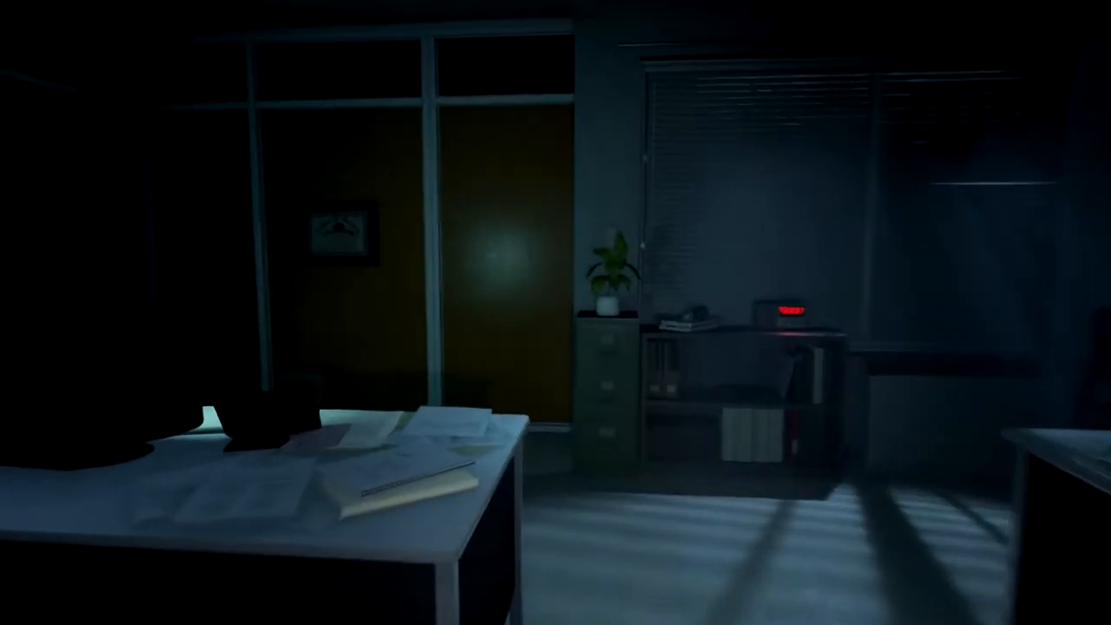
pyautogui.moveTo(555, 312)
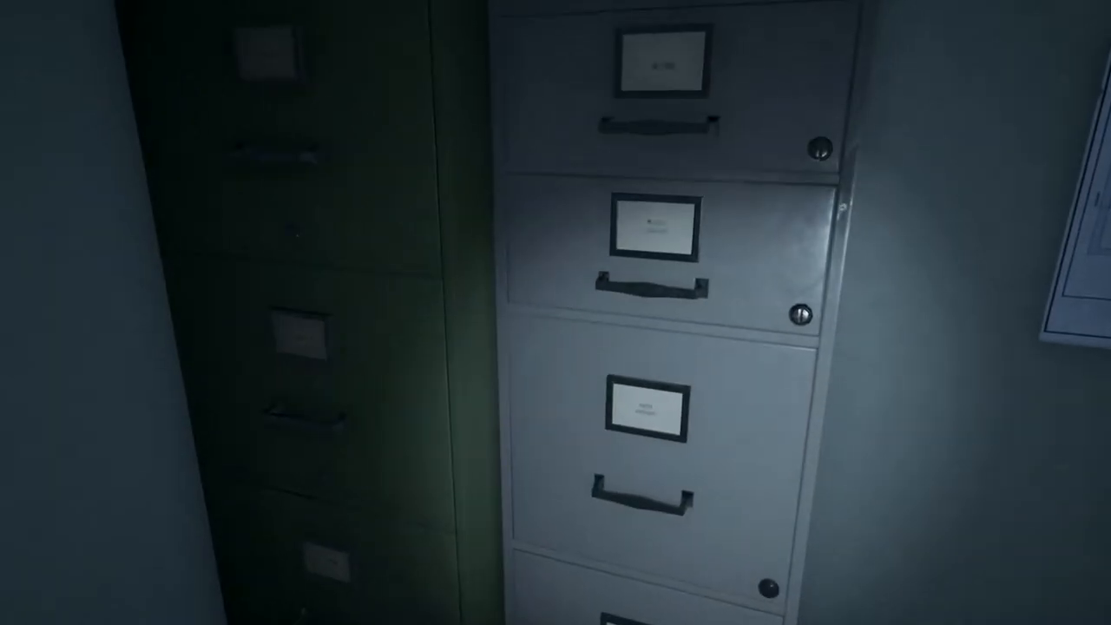
pyautogui.moveTo(555, 312)
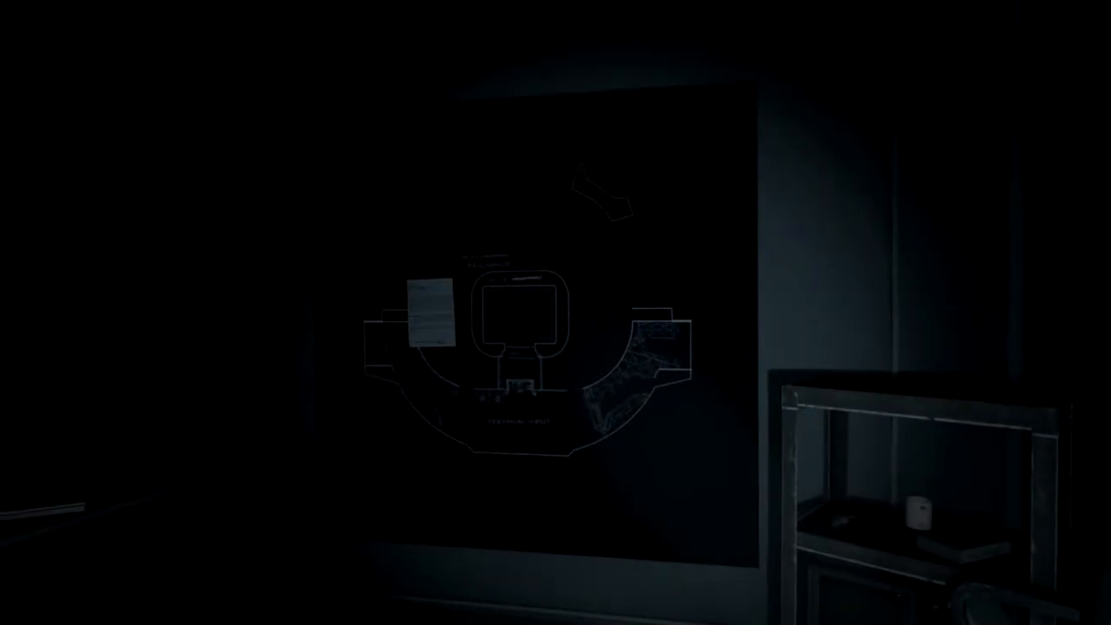
pyautogui.moveTo(555, 313)
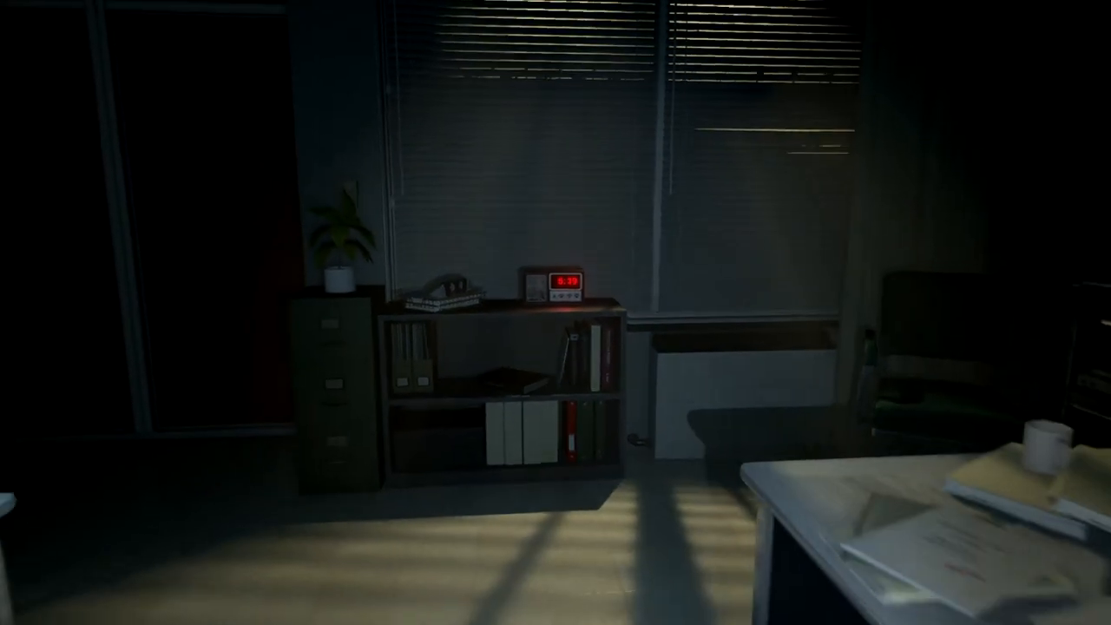
# Step back from the office desk with the reel-to-reel recorder toward the lab
pyautogui.scroll(-3)
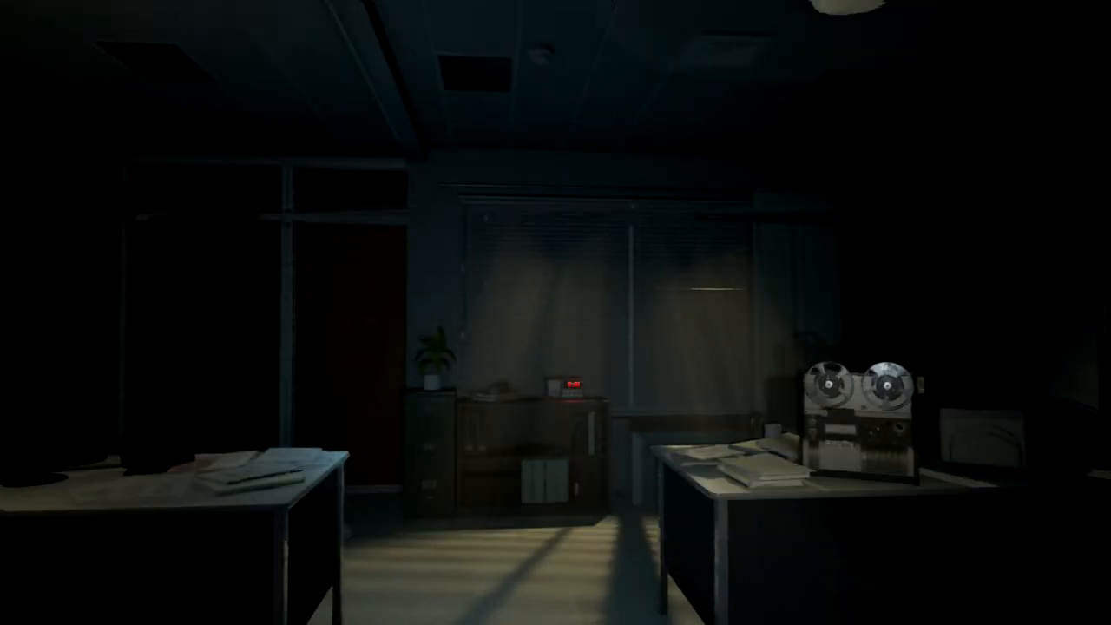
pyautogui.moveTo(555, 313)
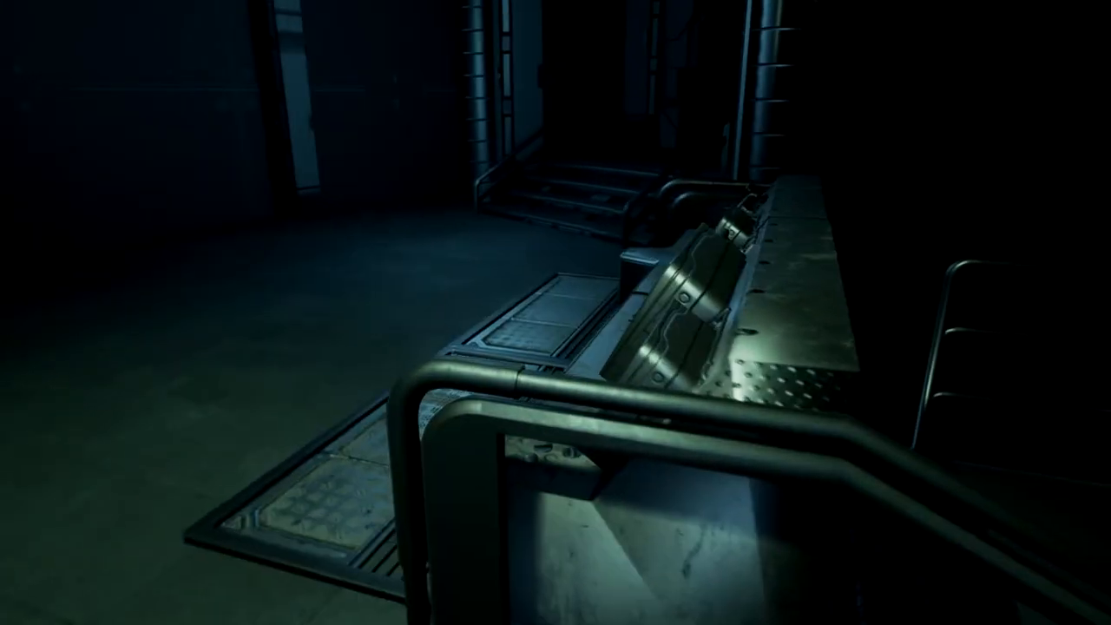
pyautogui.moveTo(555, 313)
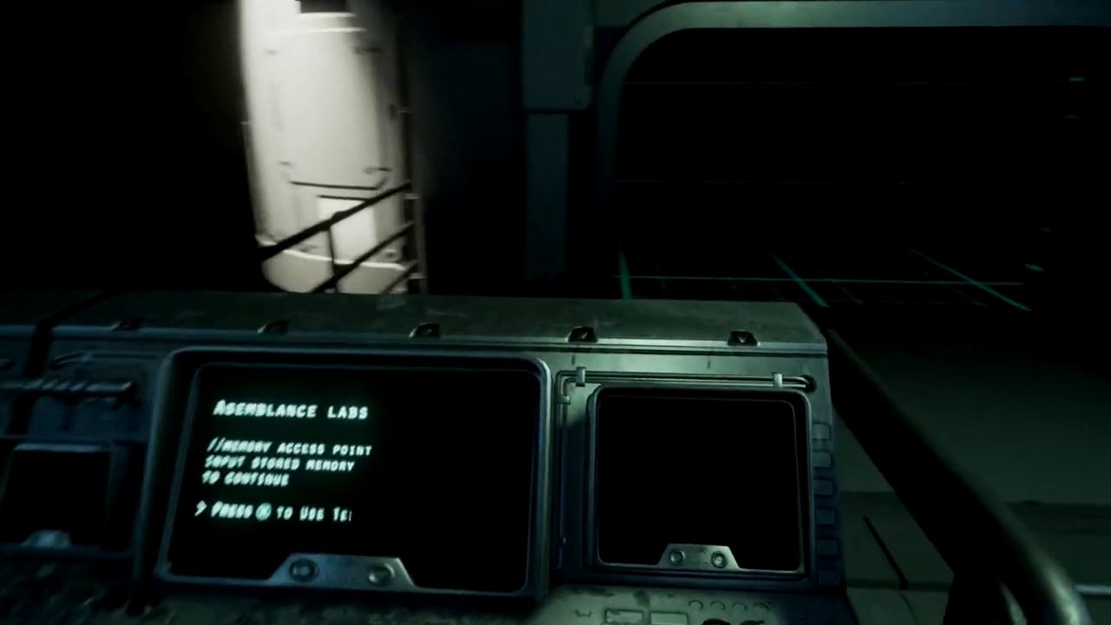
pyautogui.moveTo(556, 312)
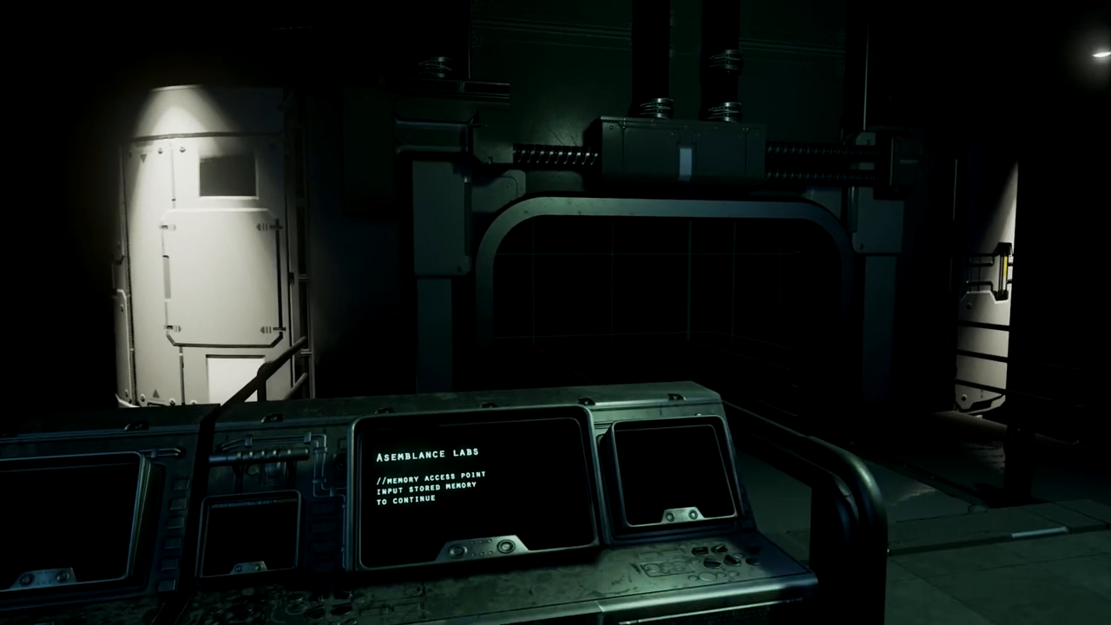
pyautogui.moveTo(555, 313)
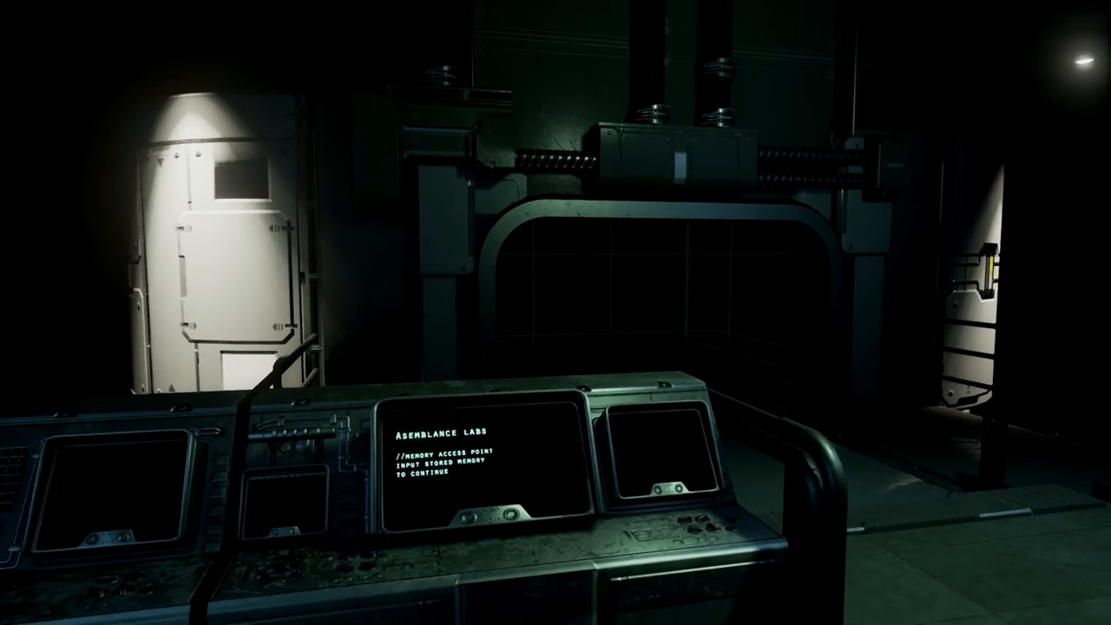